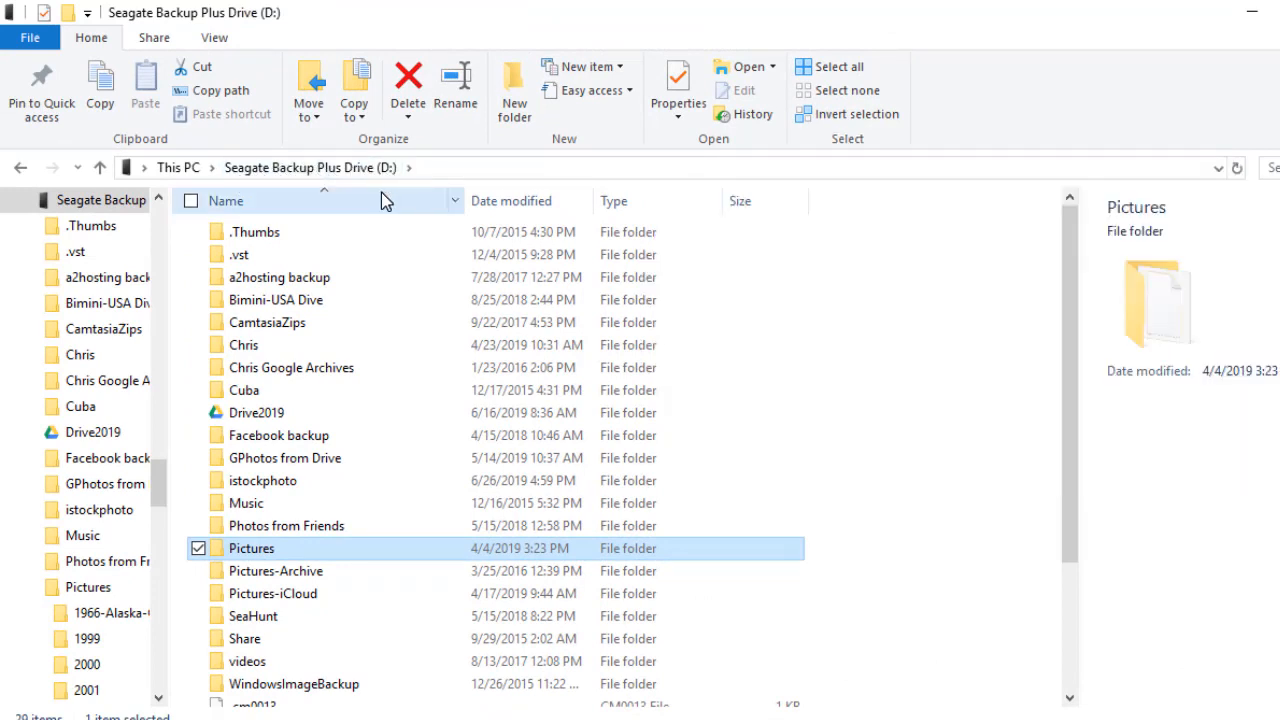
mouse_move(400, 480)
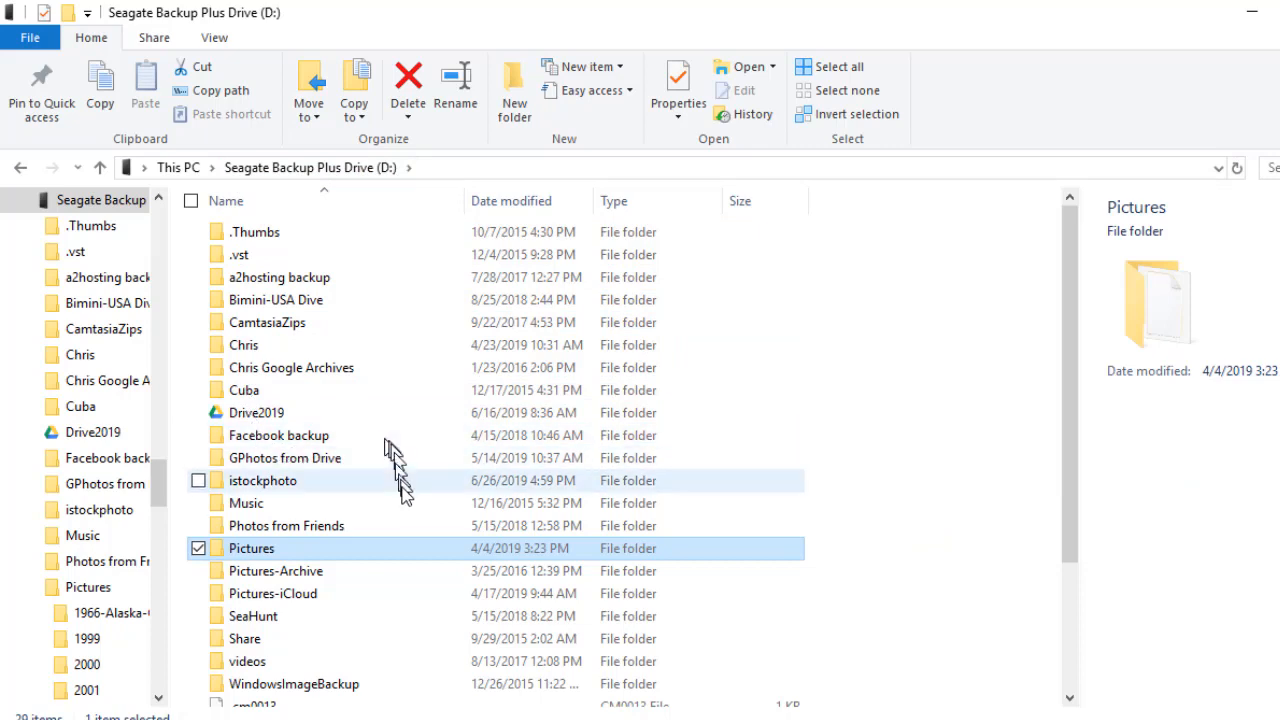
- Browse to Pictures\2018 on the Seagate backup drive to view the monthly photo zips
double_click(252, 548)
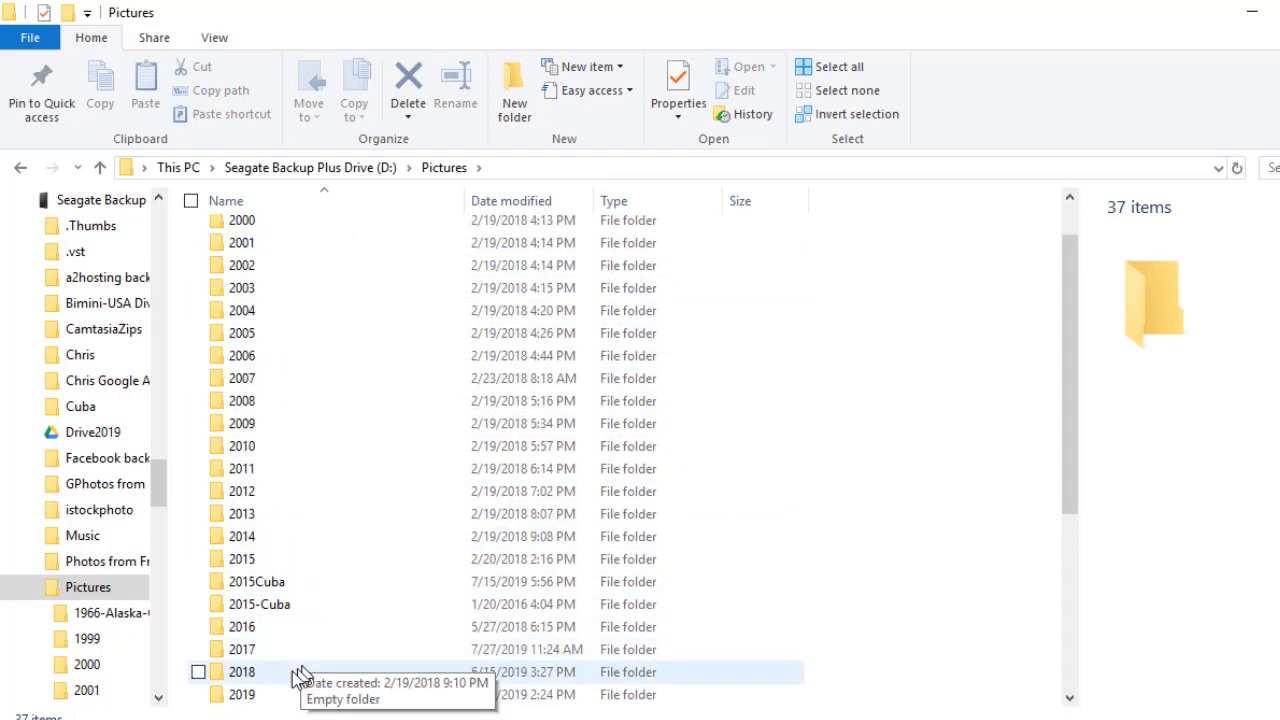
mouse_move(220, 672)
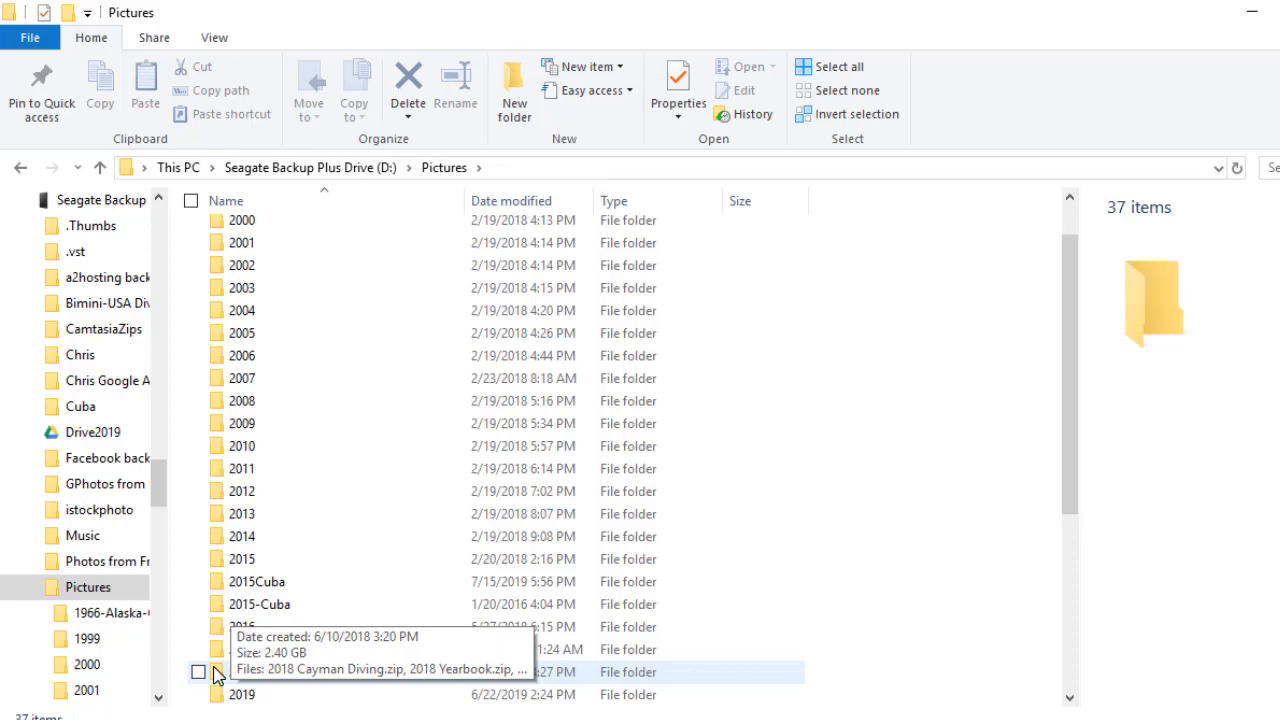
double_click(242, 672)
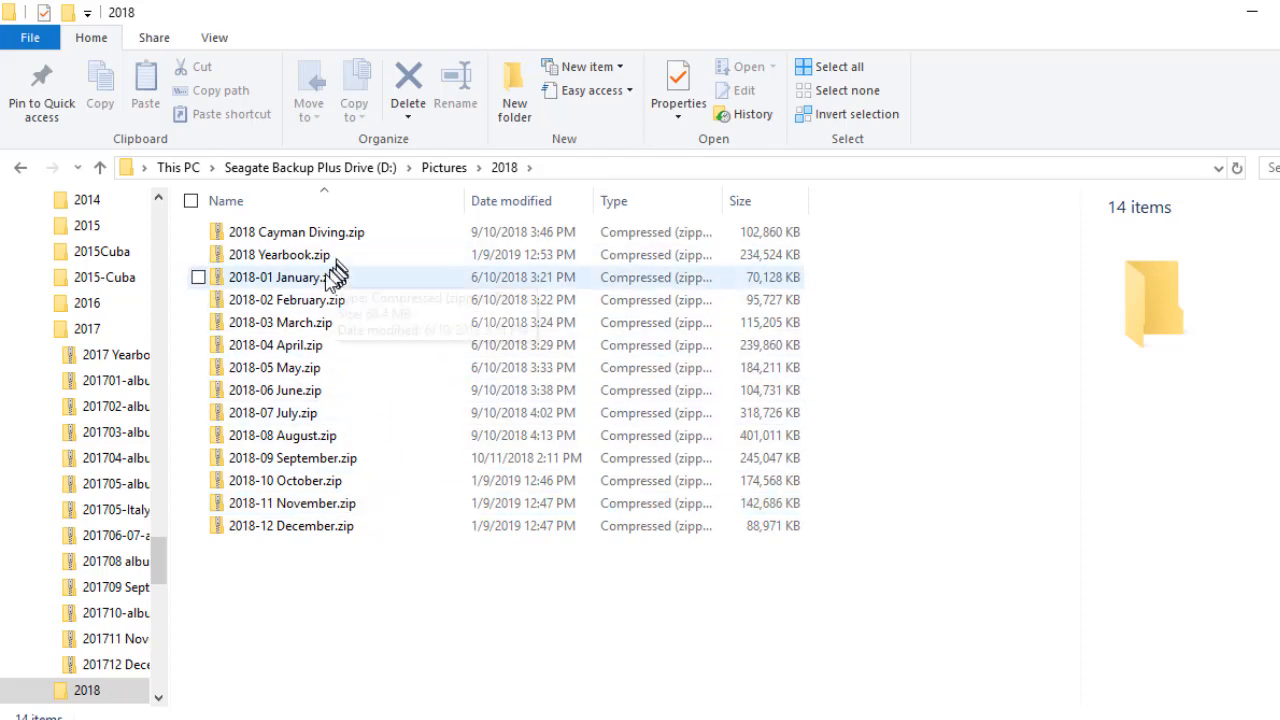
mouse_move(348, 276)
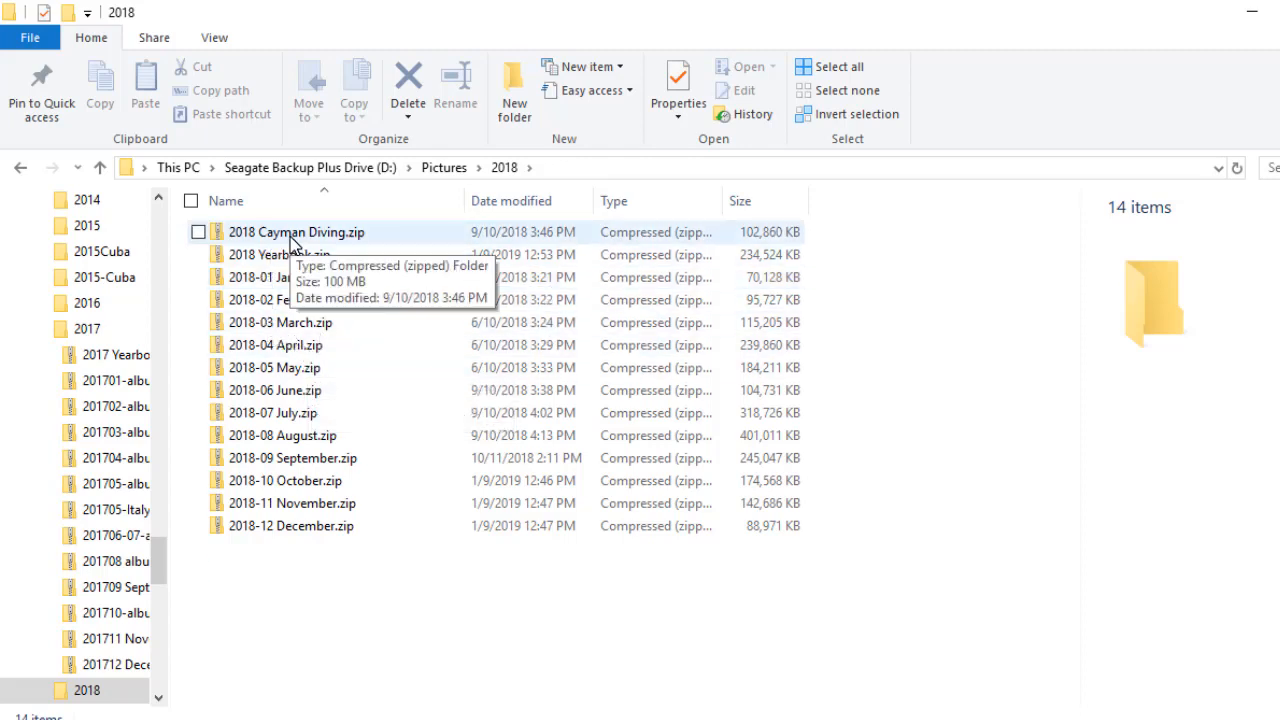
mouse_move(322, 240)
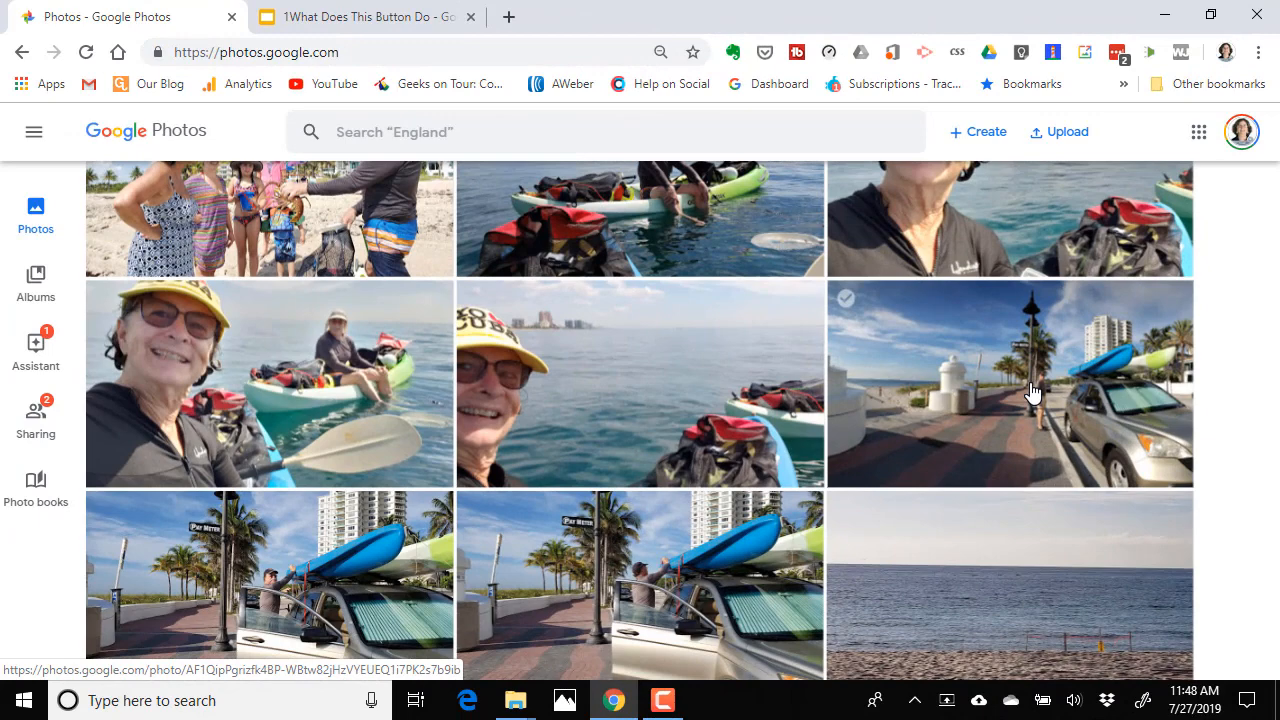
scroll("down", 3)
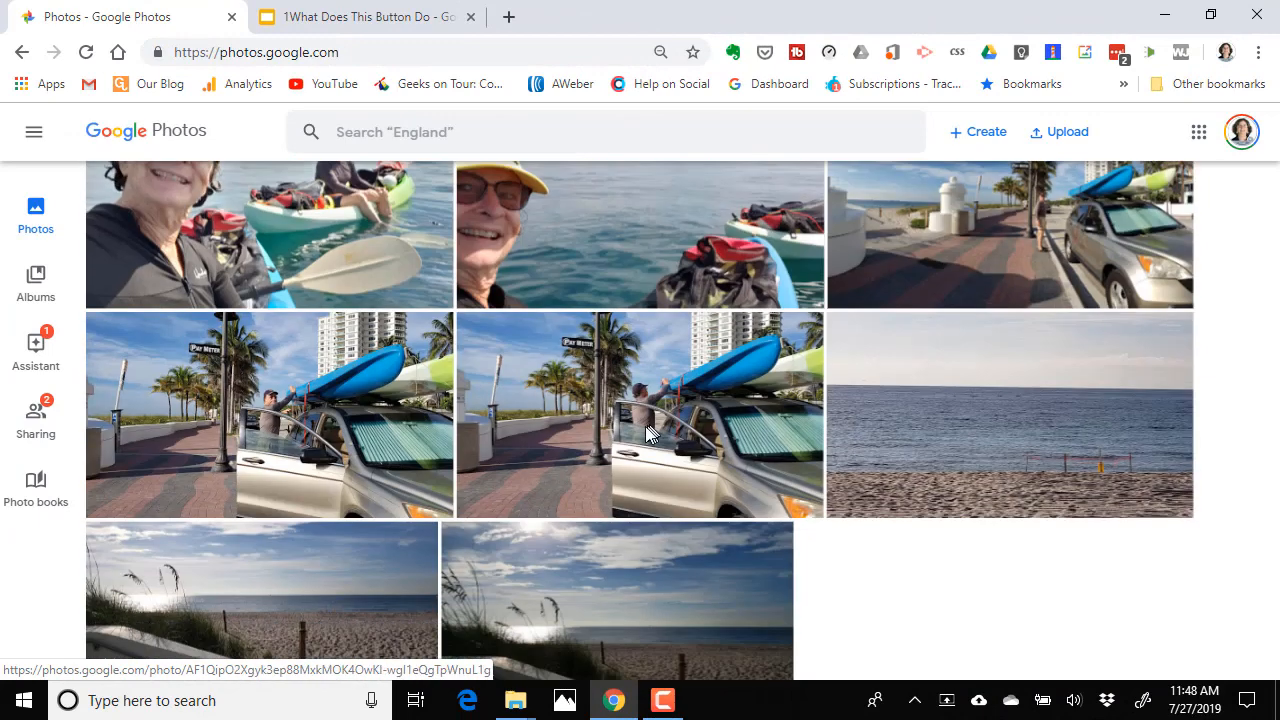
scroll("down", 3)
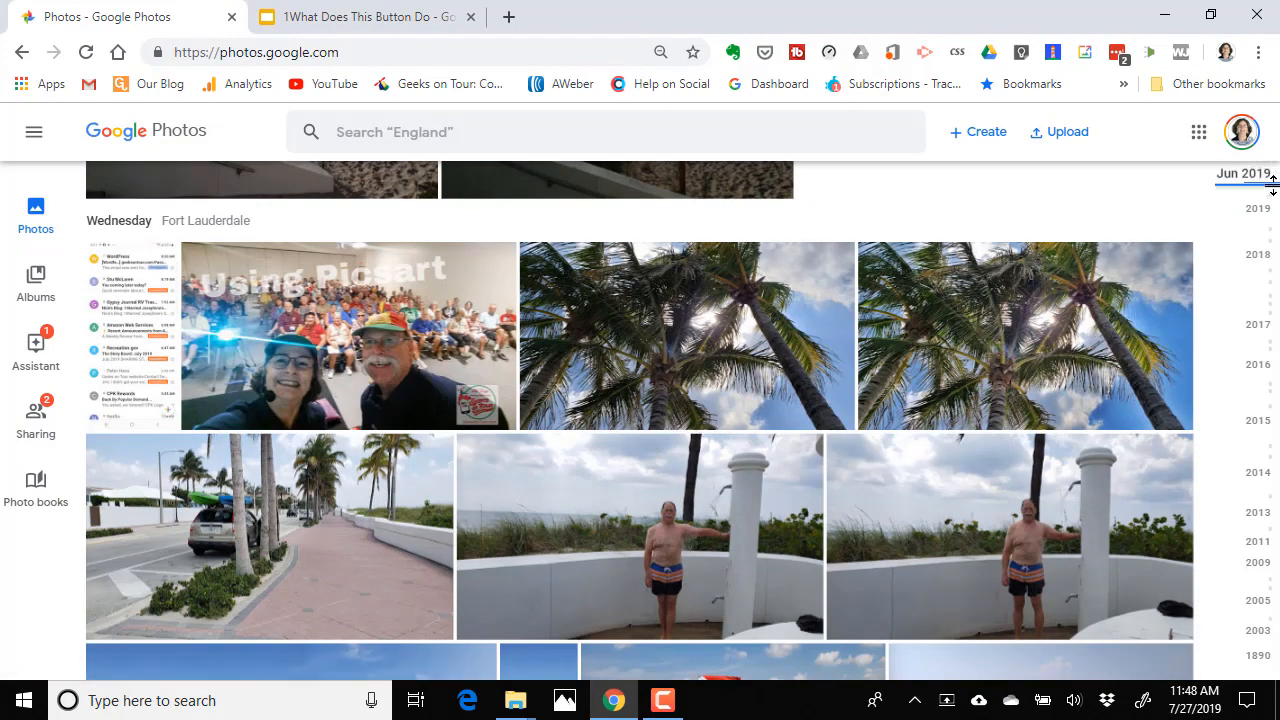
left_click_drag(1272, 180, 1272, 430)
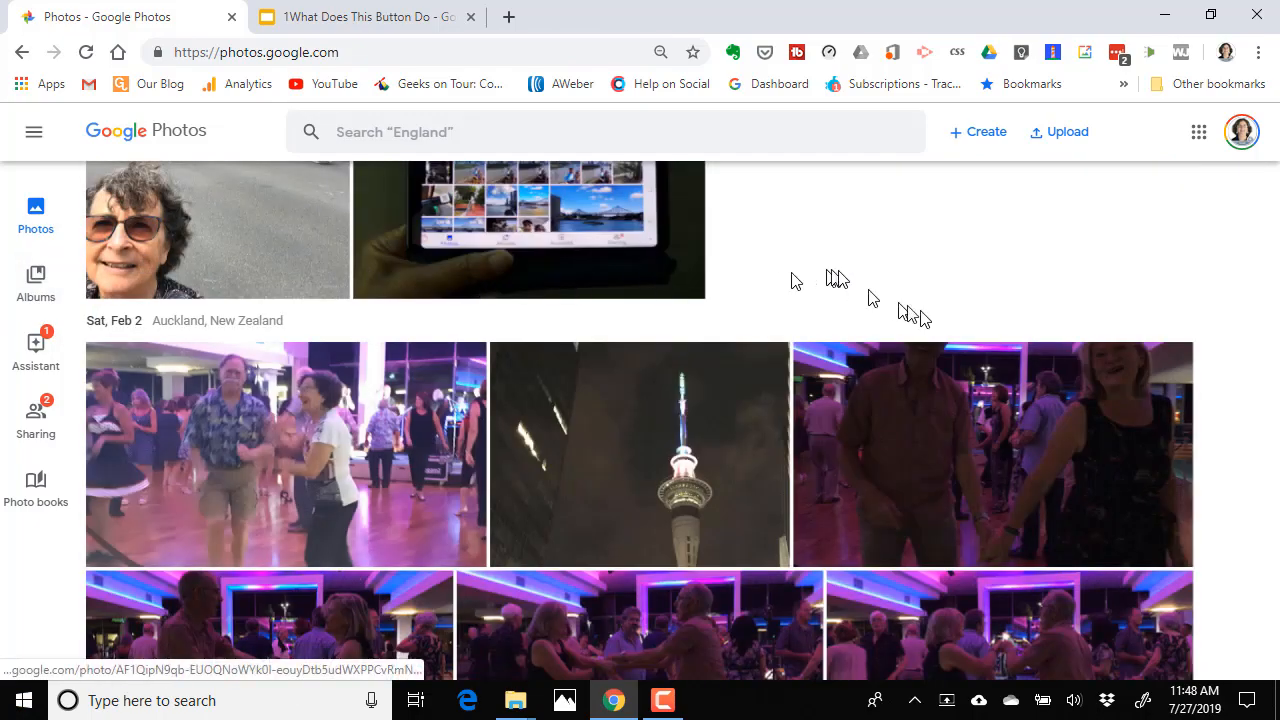
scroll("down", 3)
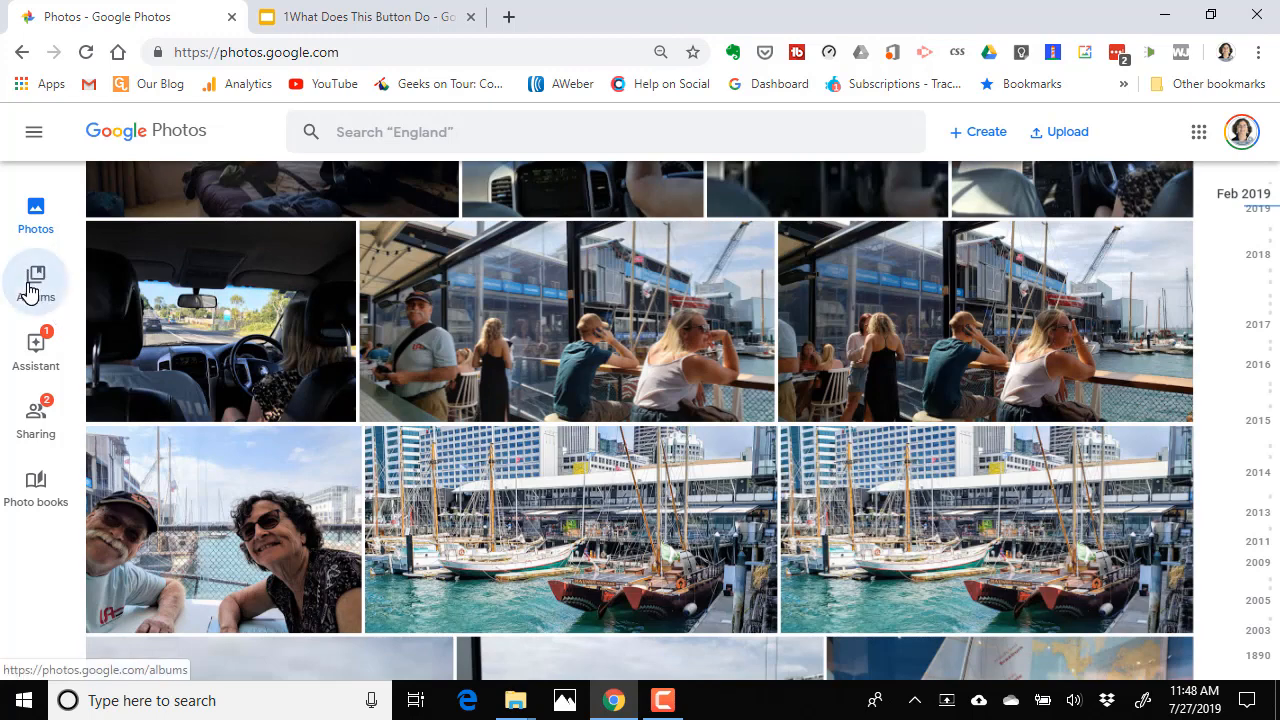
- From Albums, use Download all on the 2019-06 June album to get it as a zip
left_click(36, 276)
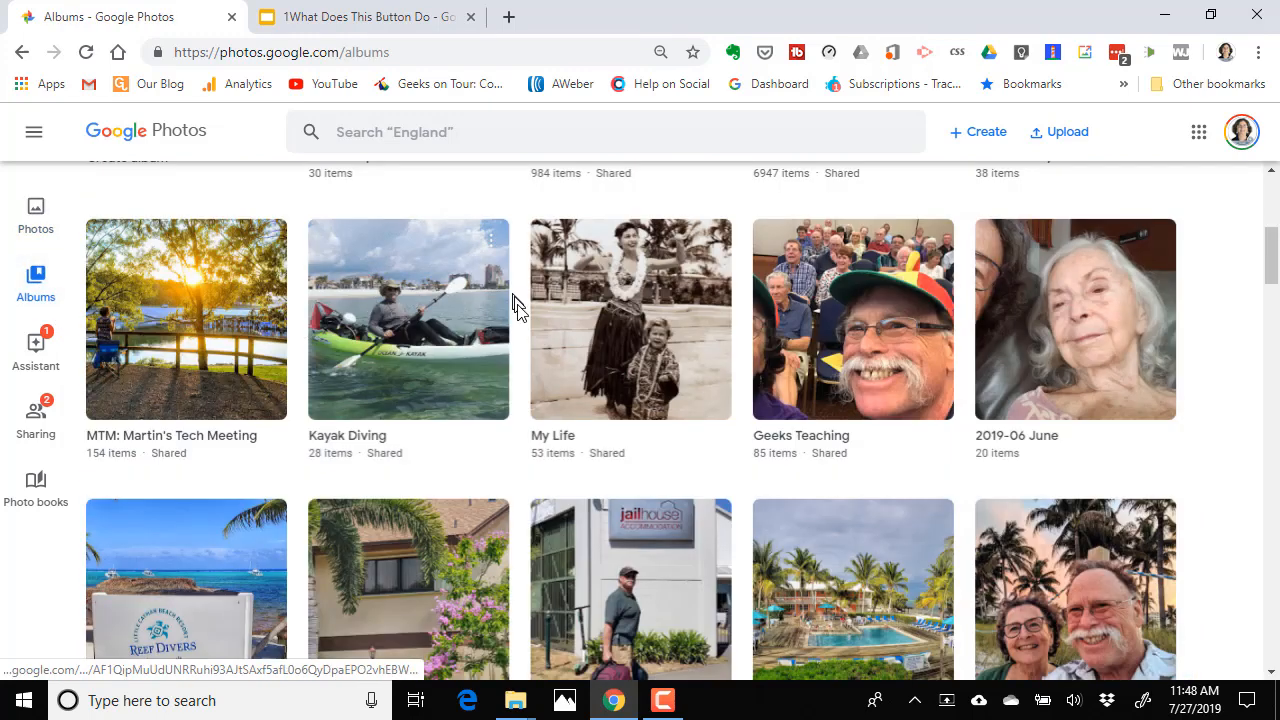
mouse_move(236, 470)
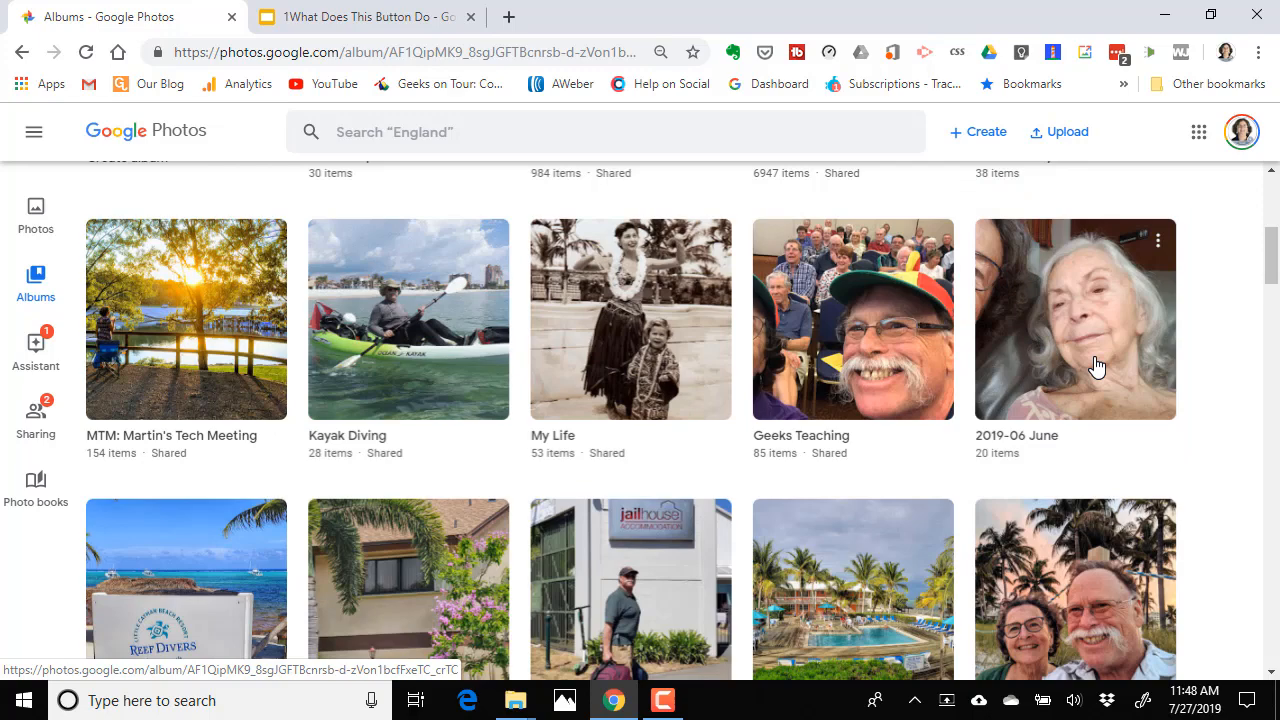
left_click(1074, 320)
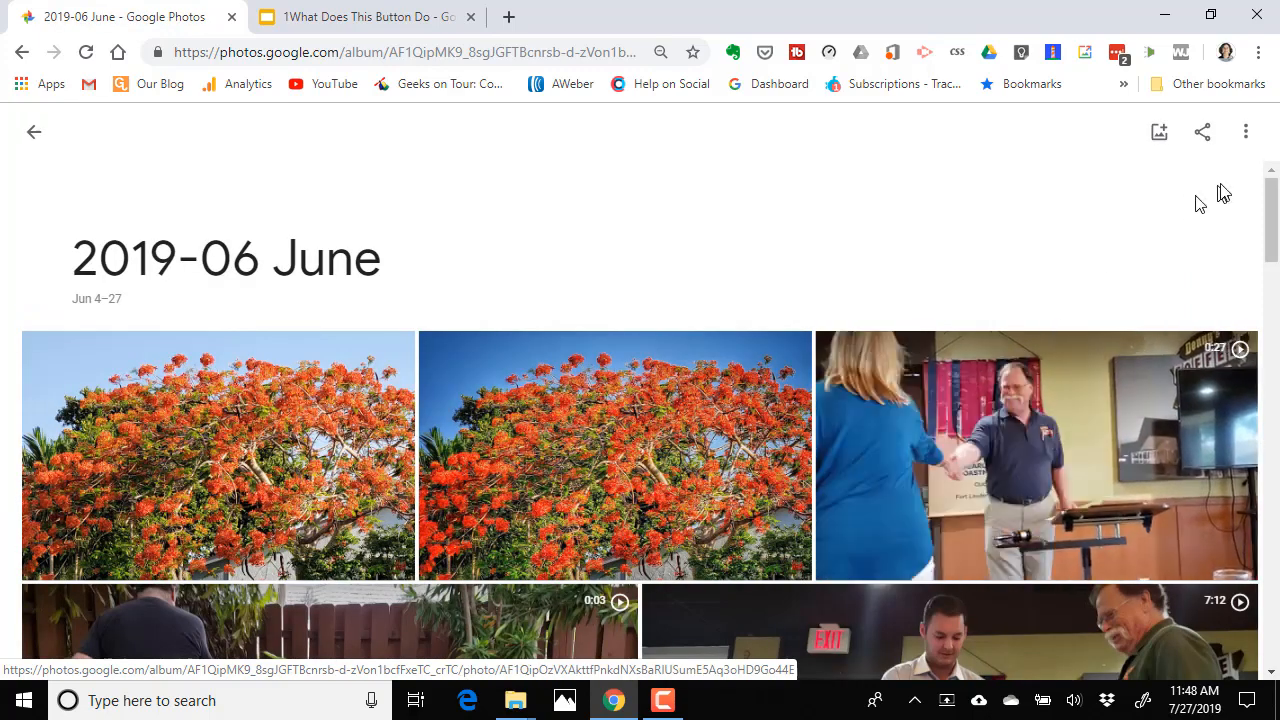
left_click(1244, 132)
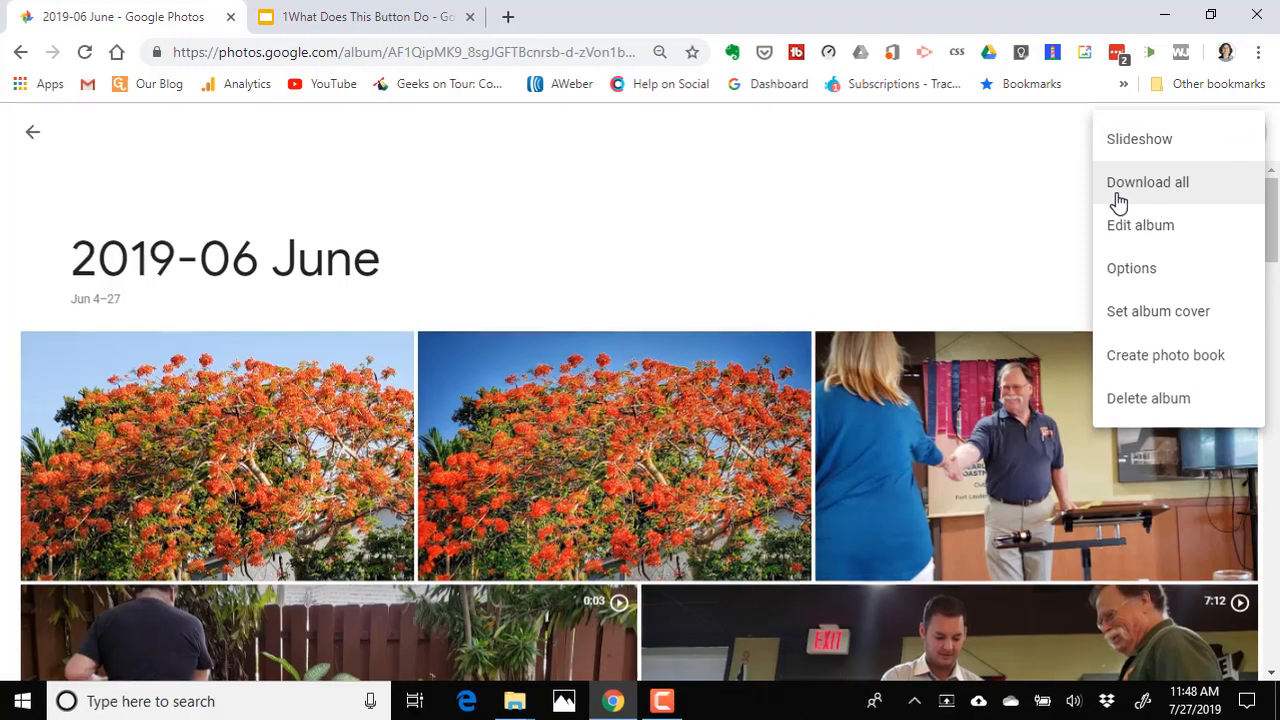
left_click(1148, 182)
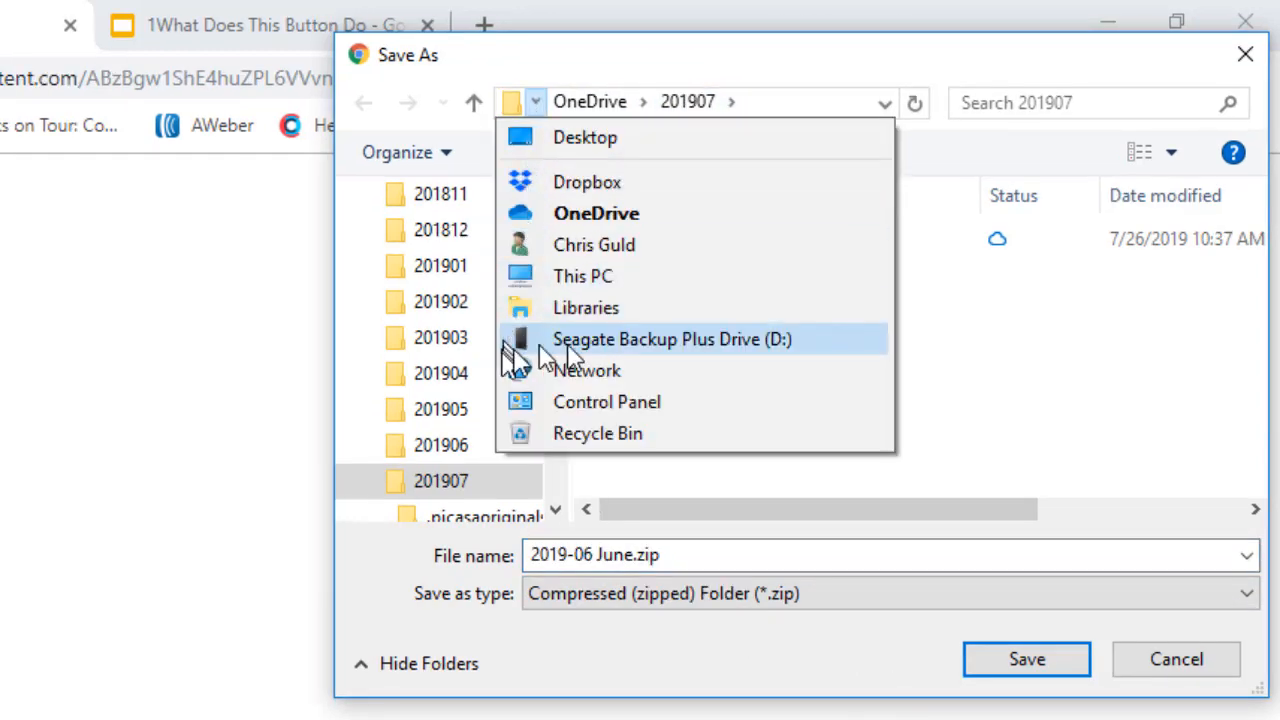
- Save 2019-06 June.zip into D:\Pictures\2019 on the Seagate backup drive
left_click(670, 340)
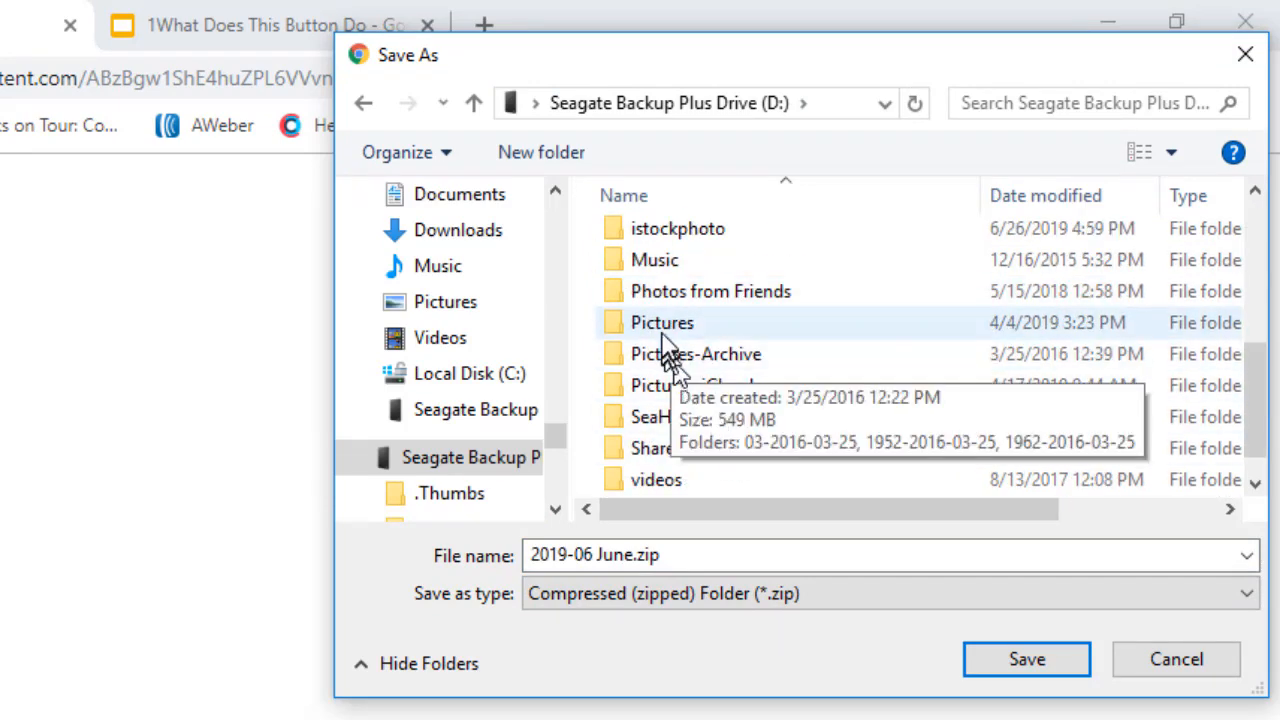
double_click(662, 322)
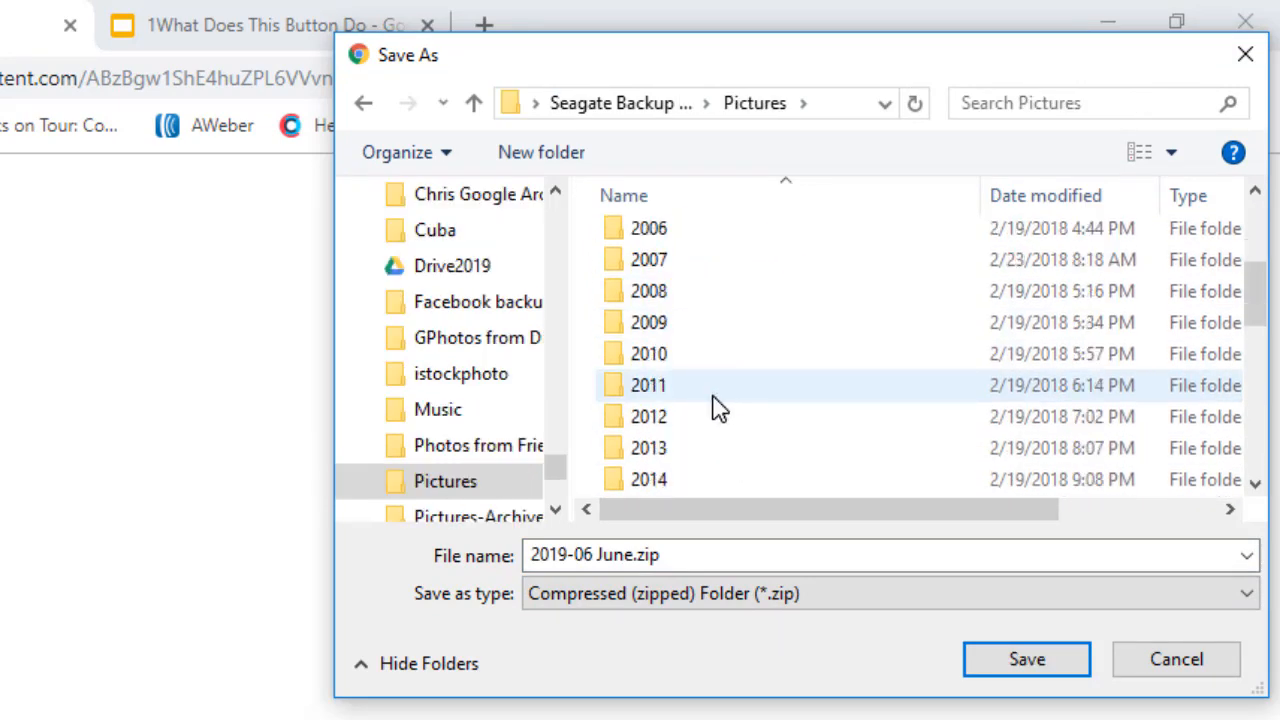
scroll("down", 3)
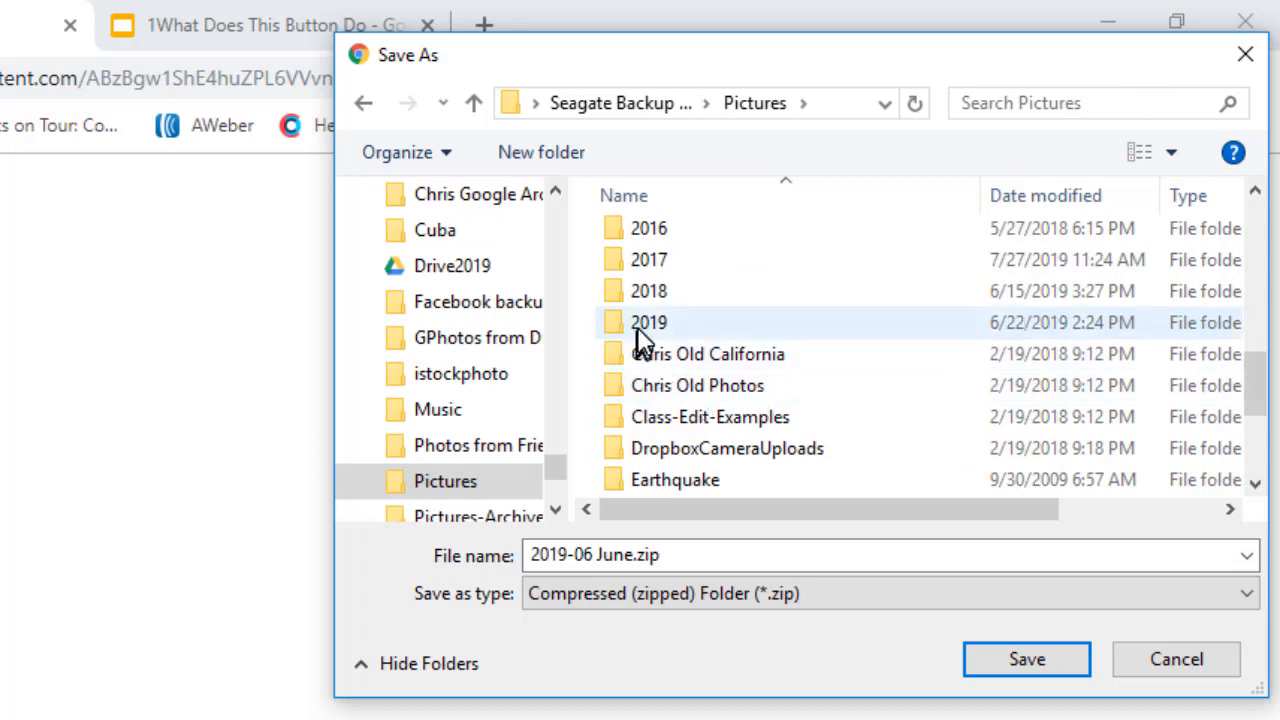
left_click(648, 322)
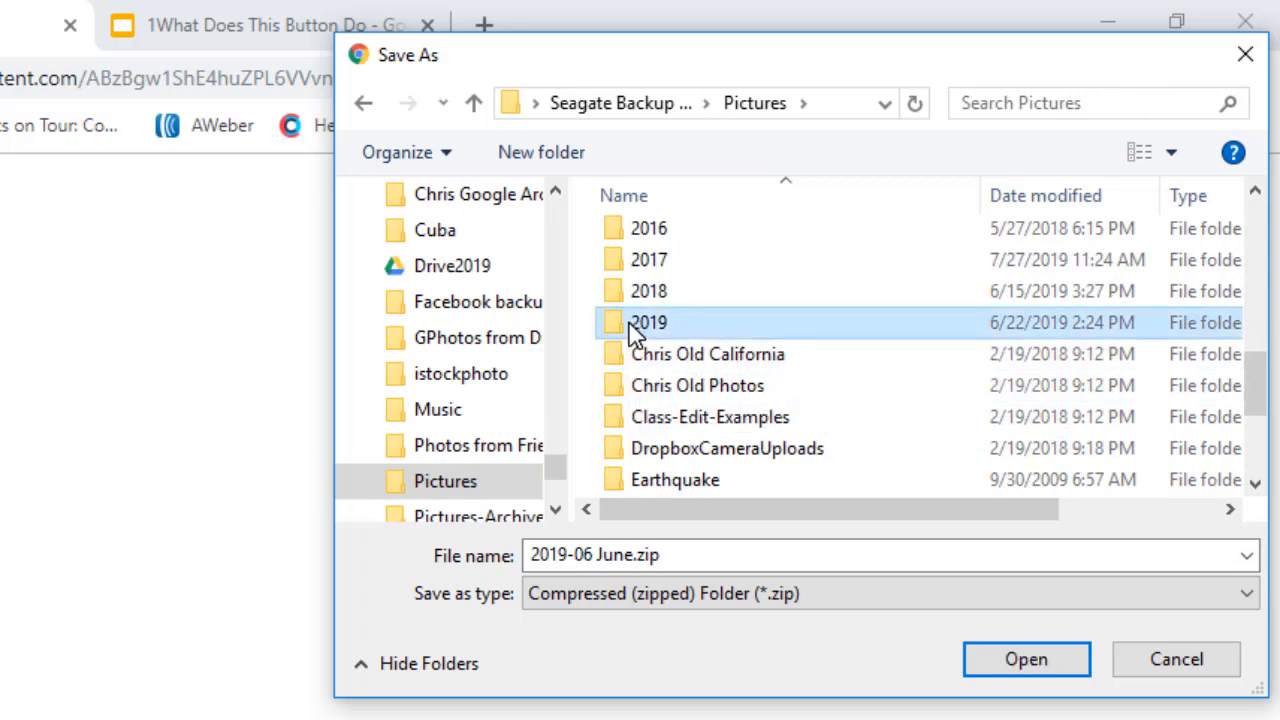
double_click(648, 322)
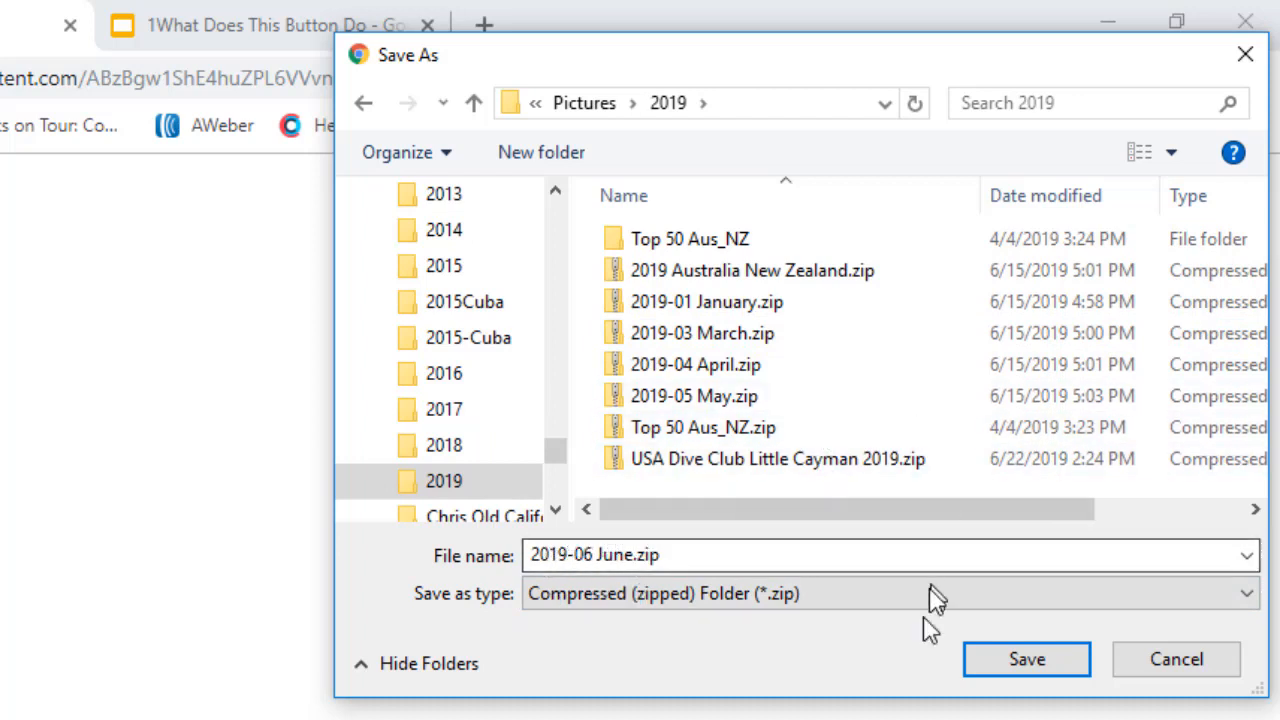
left_click(1026, 660)
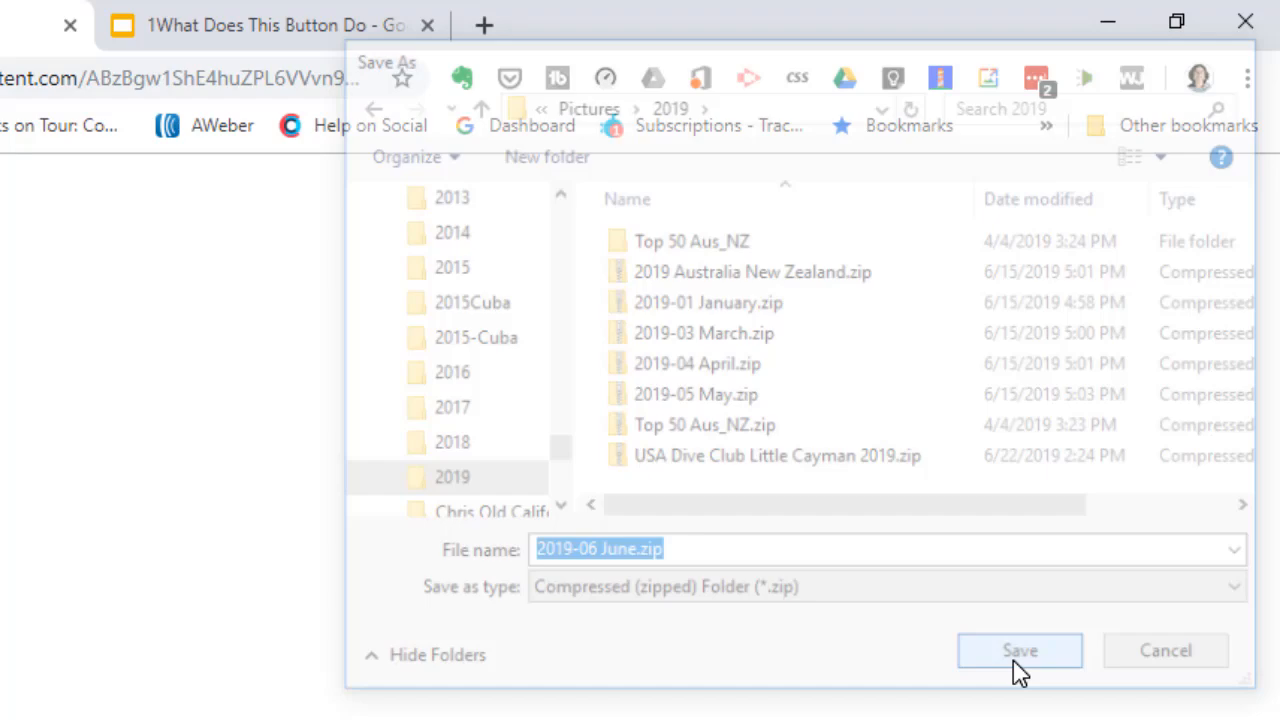
left_click(1020, 650)
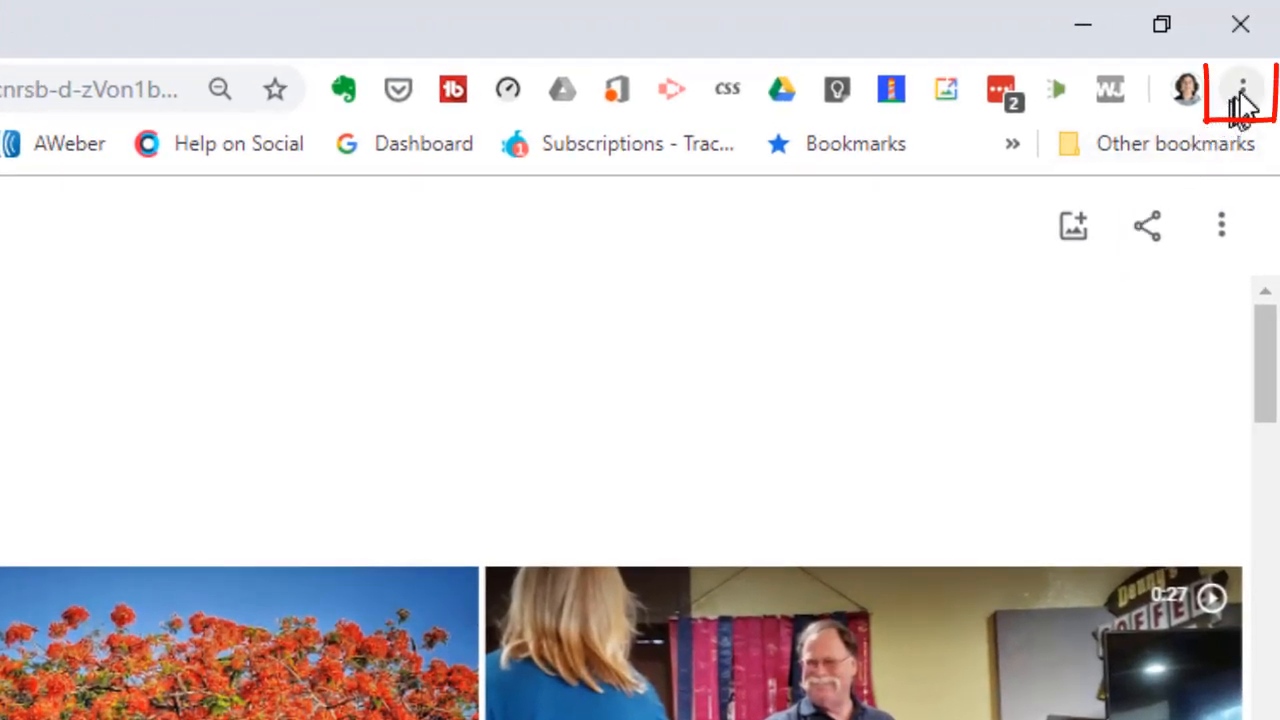
- In Chrome's Downloads settings, leave 'Ask where to save each file before downloading' enabled
left_click(1242, 90)
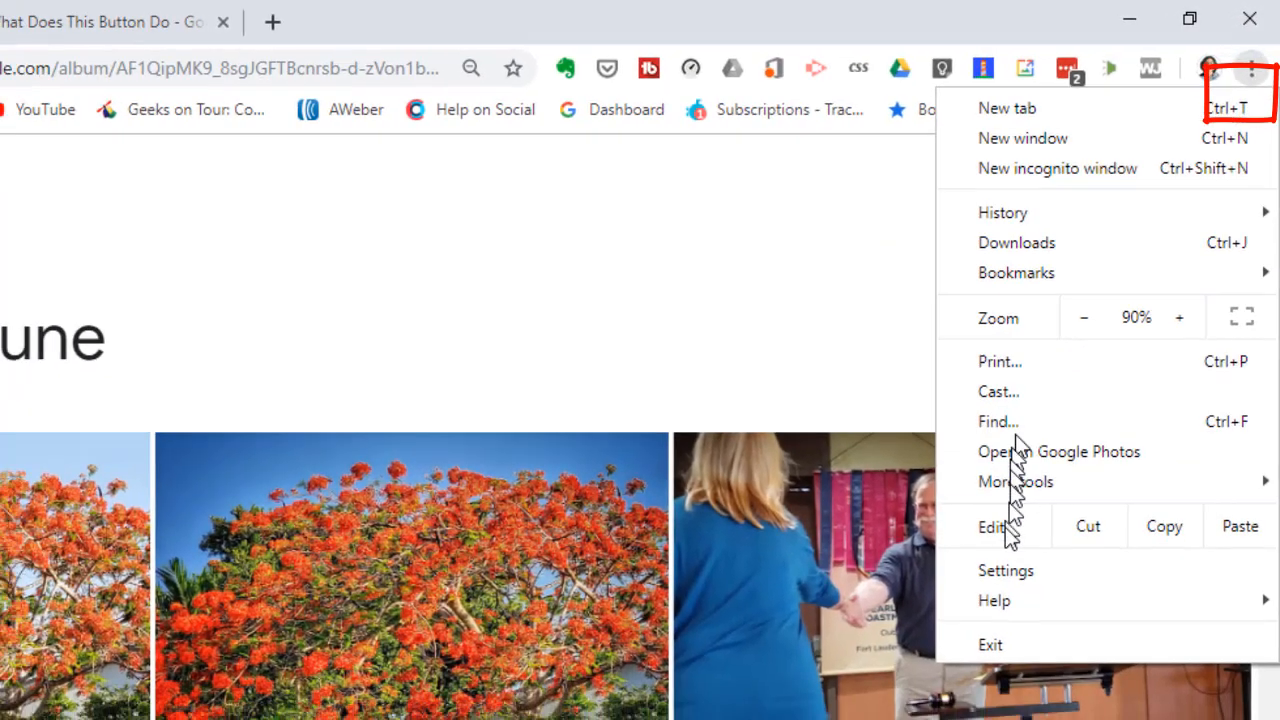
left_click(1006, 570)
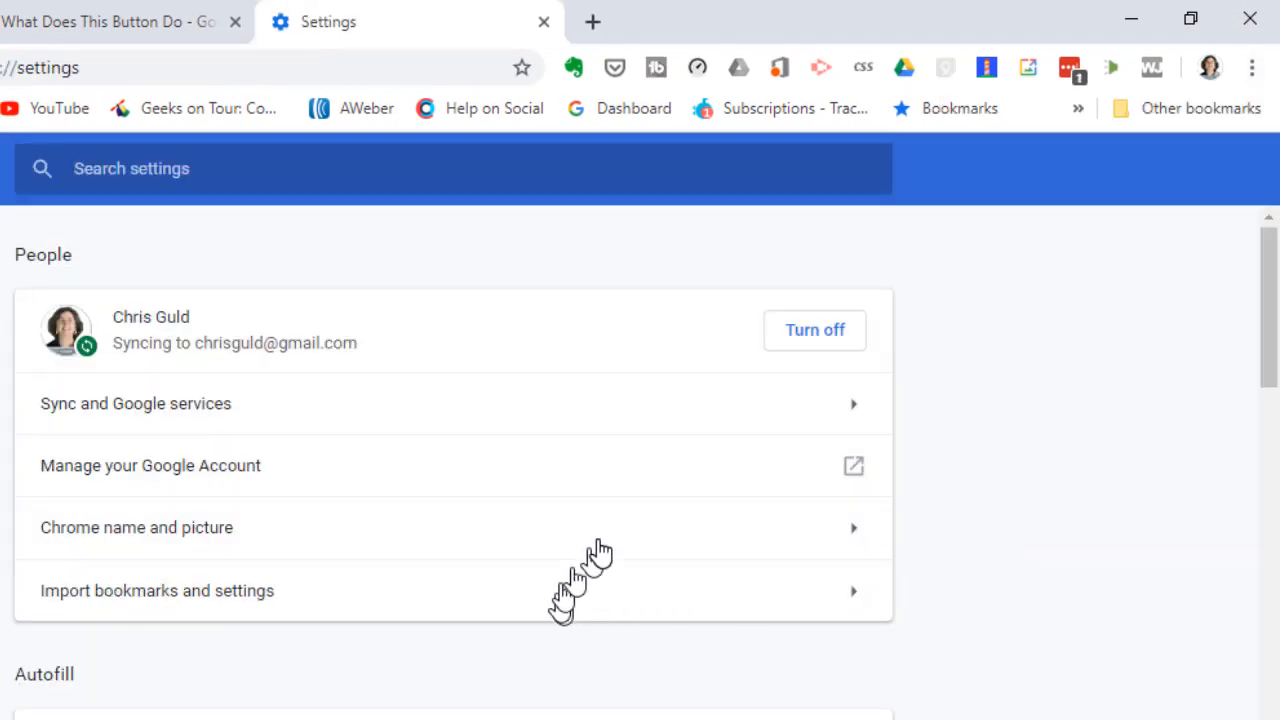
scroll("down", 3)
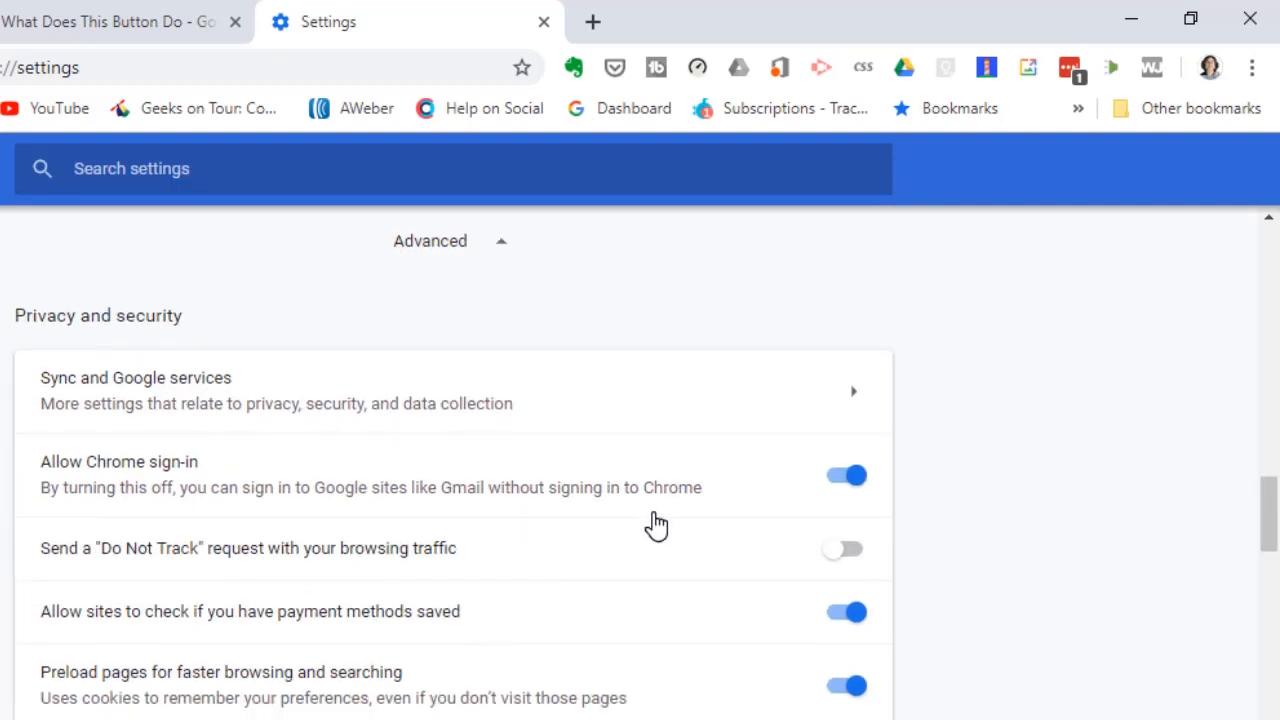
scroll("down", 3)
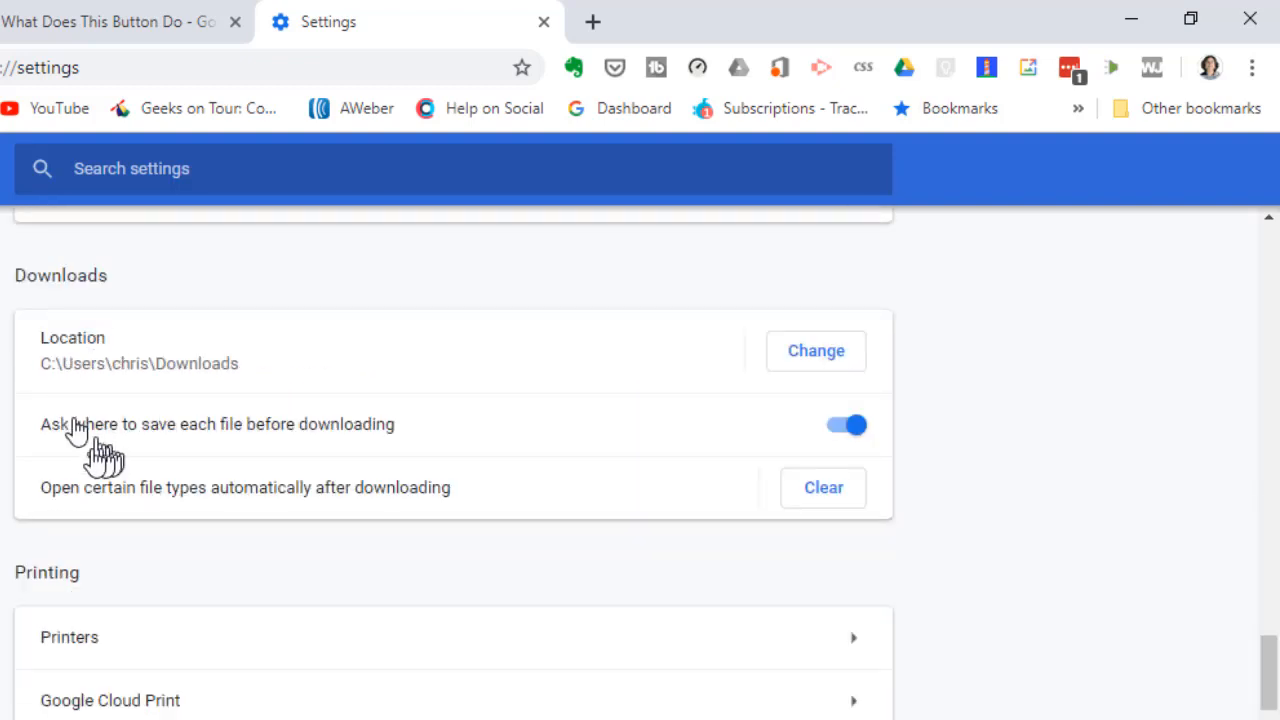
left_click(844, 424)
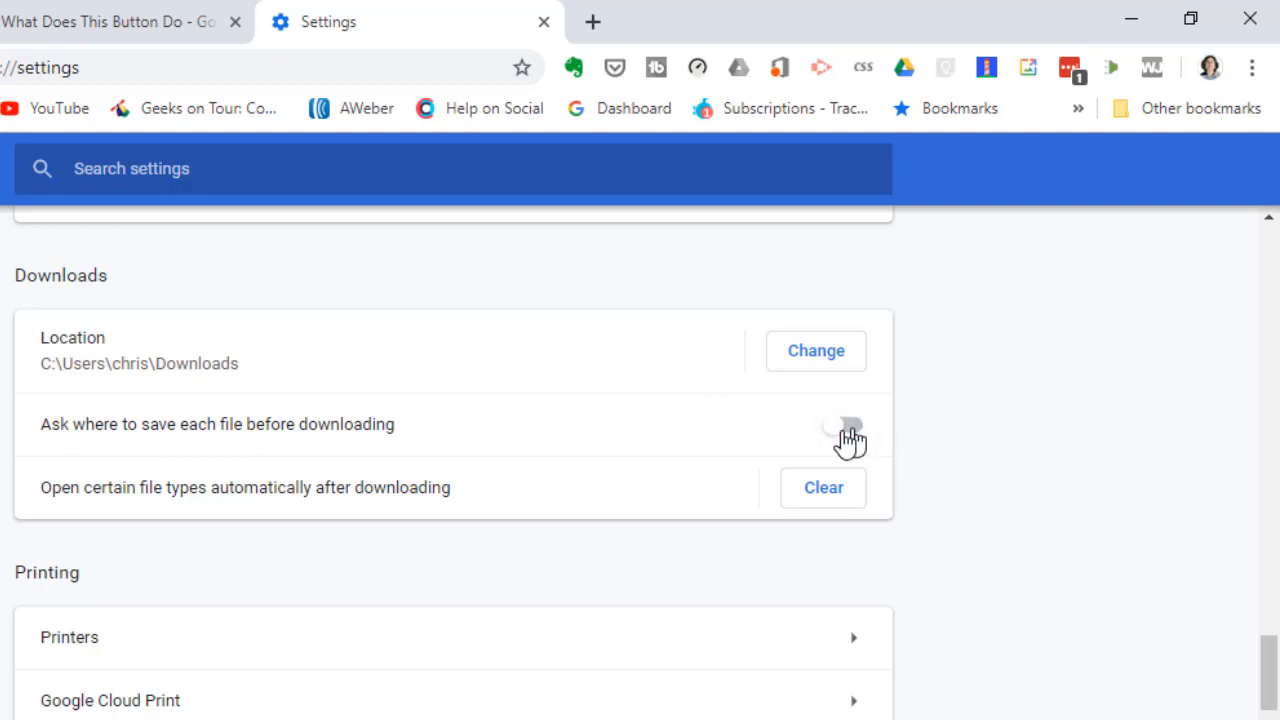
left_click(844, 424)
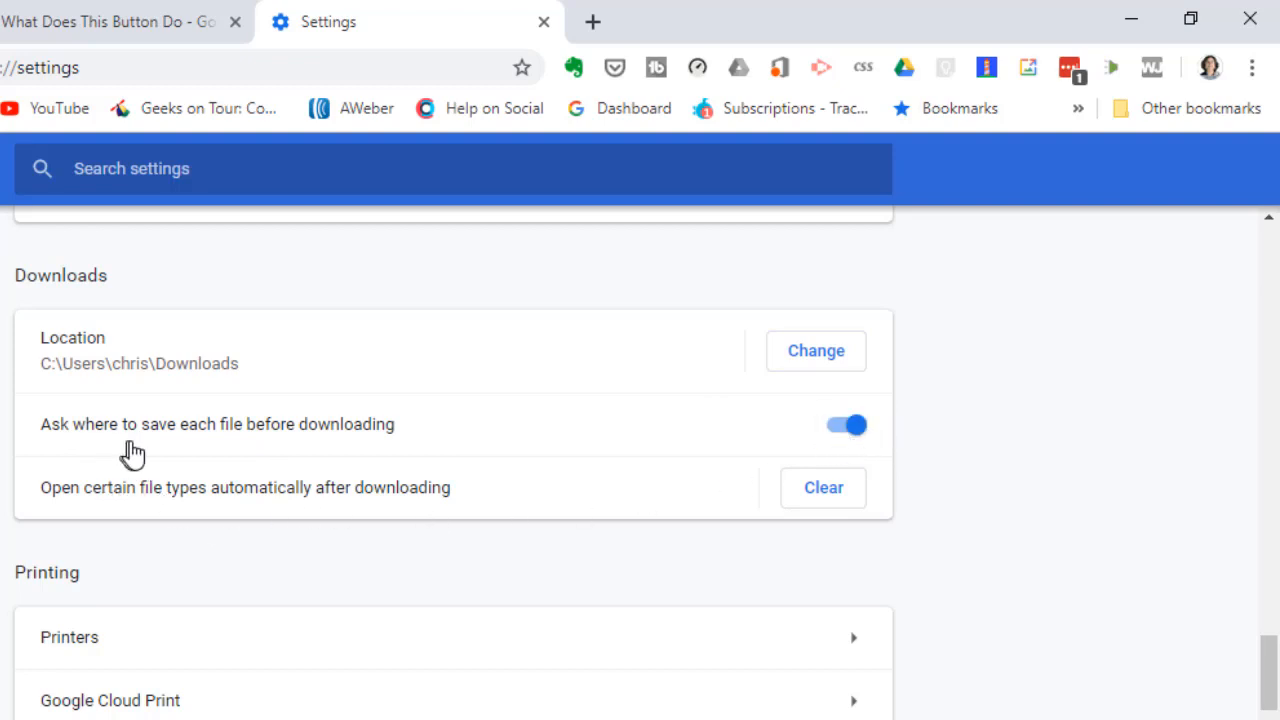
mouse_move(470, 436)
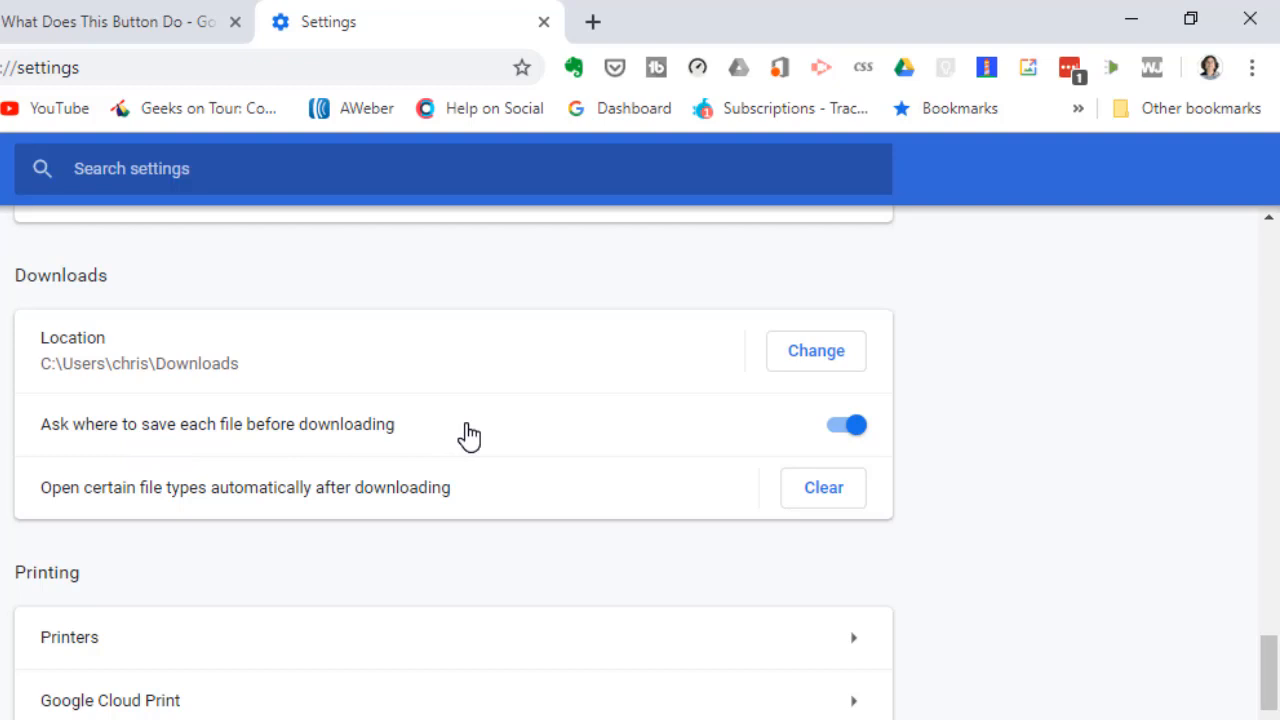
mouse_move(262, 464)
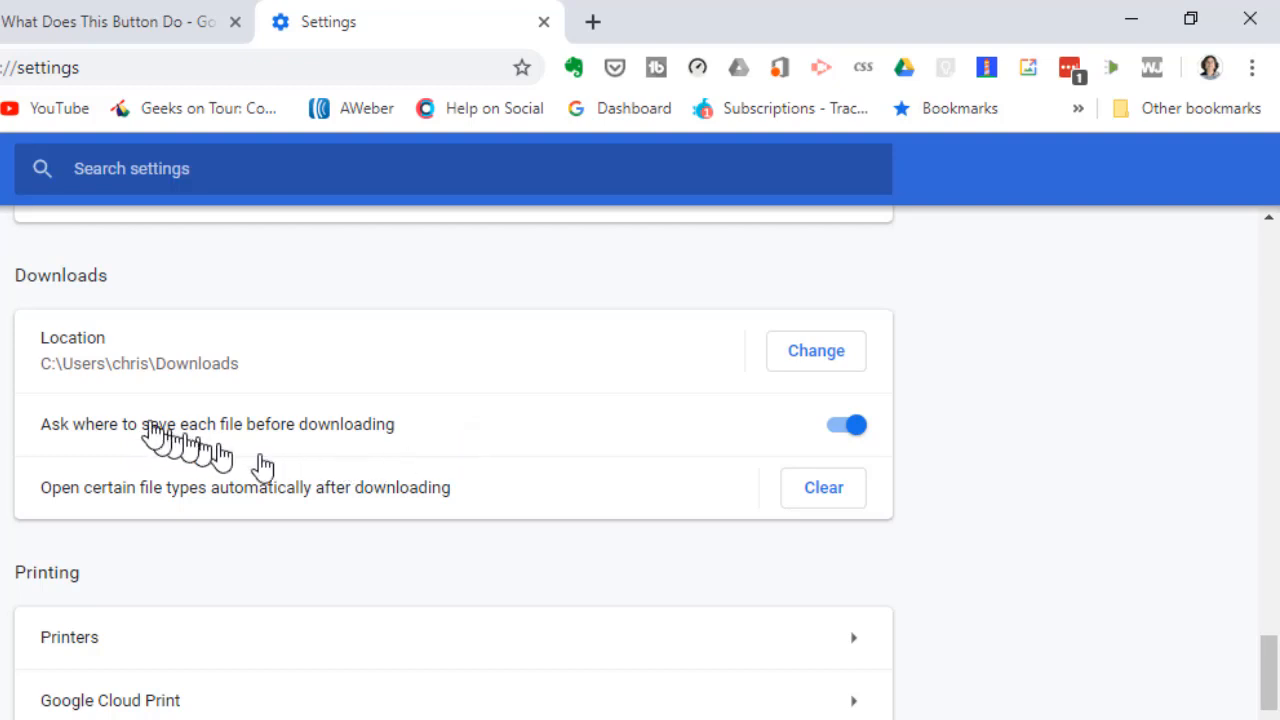
mouse_move(324, 374)
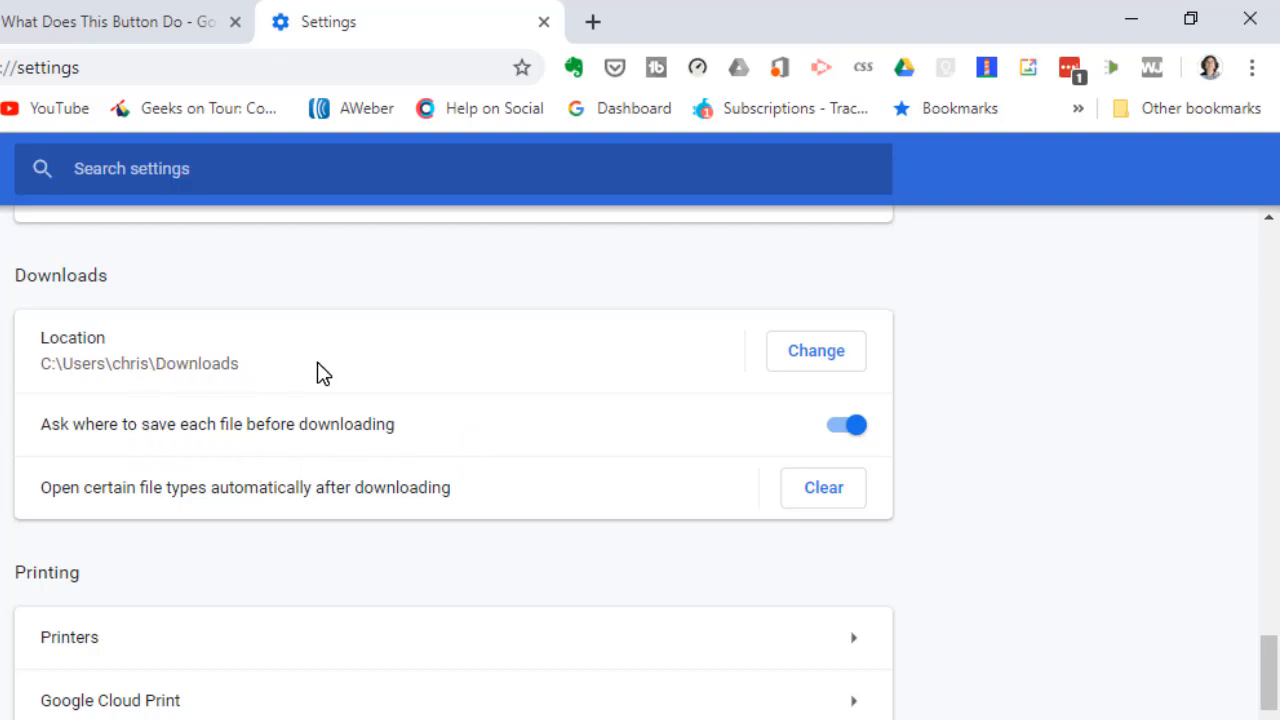
mouse_move(1088, 408)
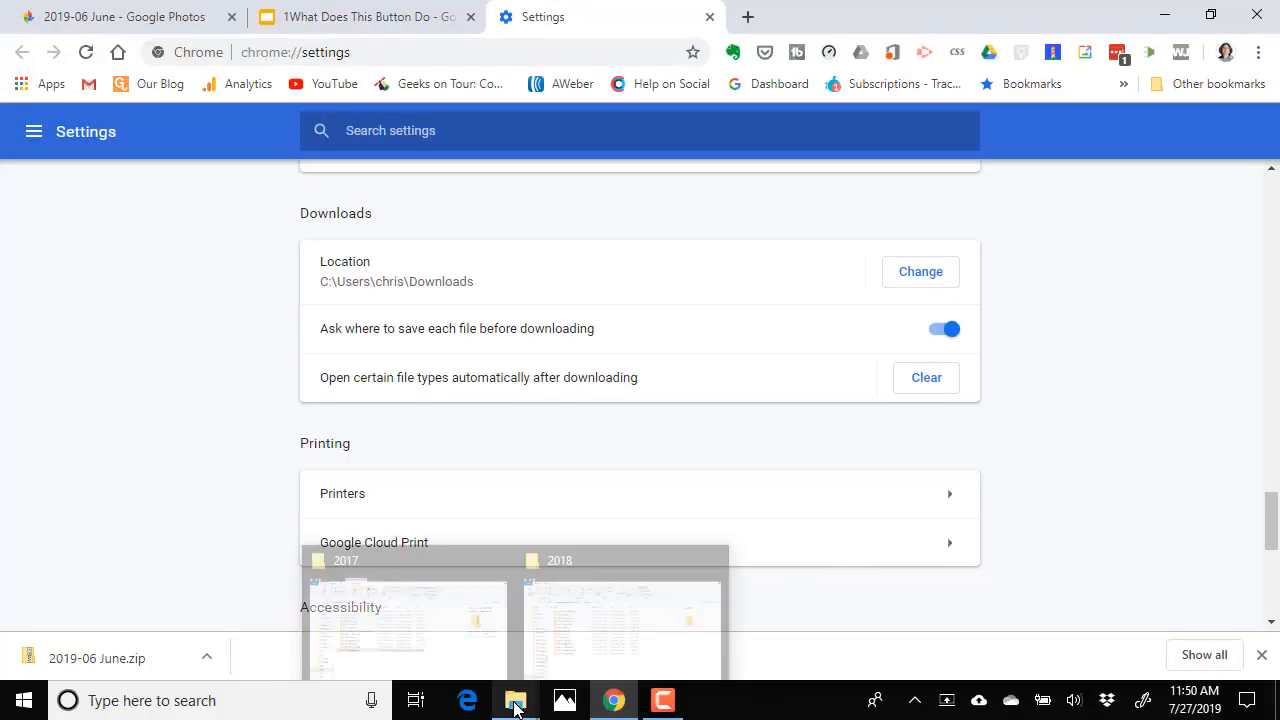
- Switch to the File Explorer window showing Pictures\2019 with the new 2019-06 June.zip
left_click(516, 700)
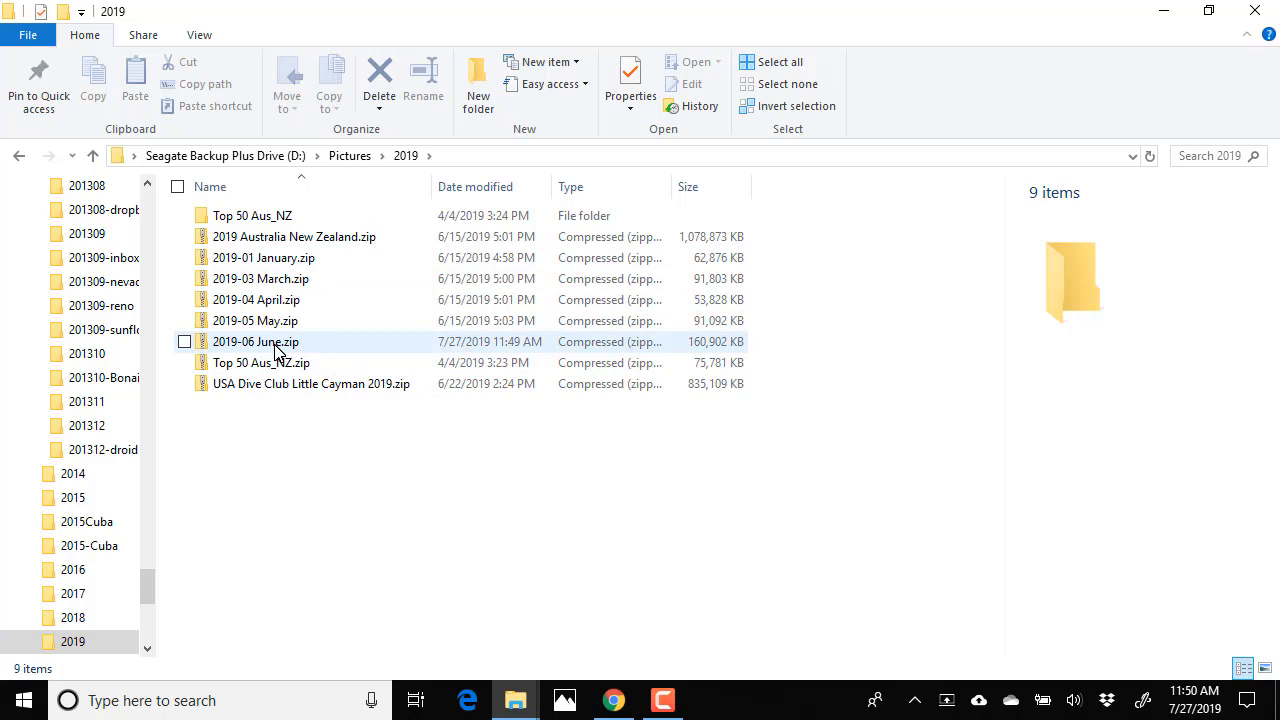
mouse_move(256, 340)
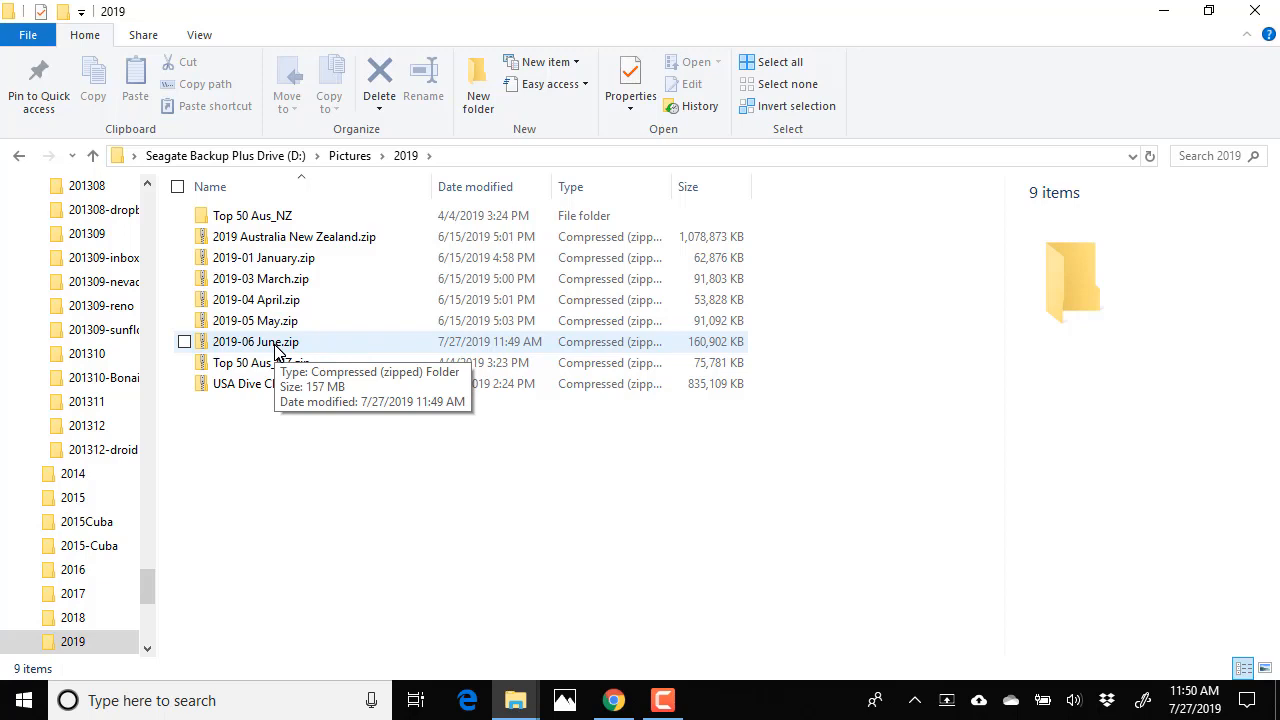
mouse_move(260, 352)
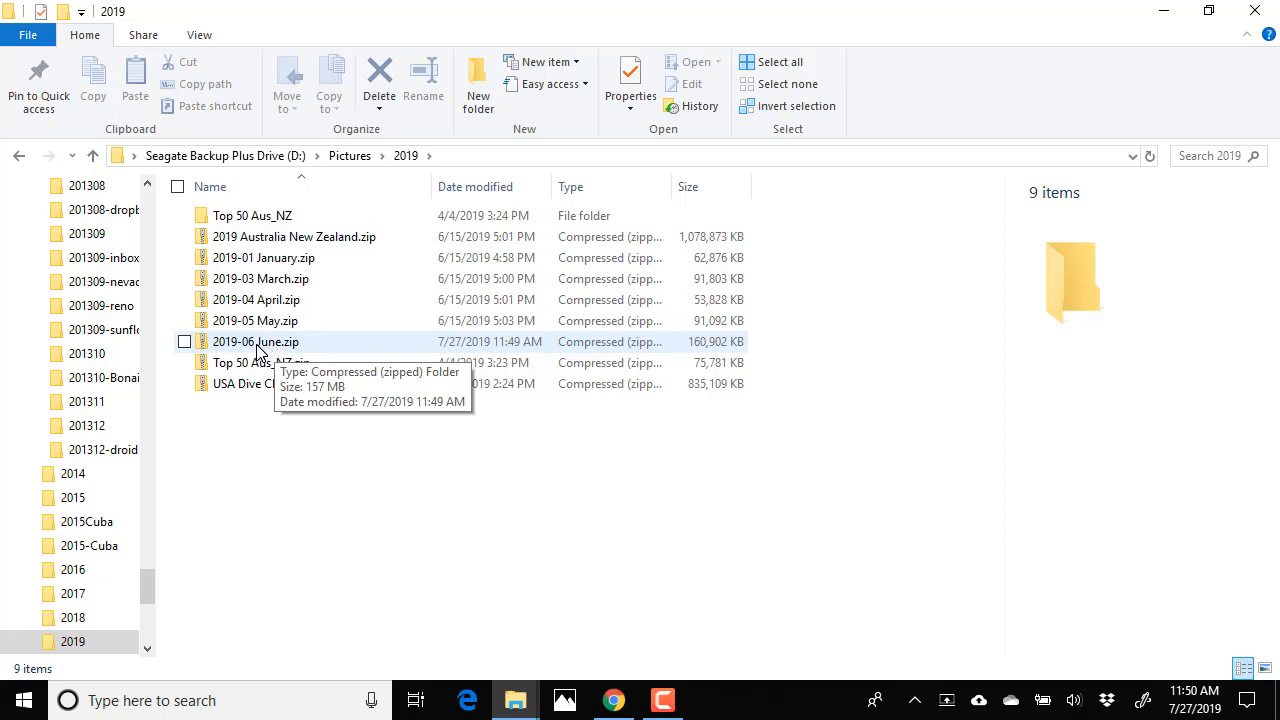
mouse_move(236, 356)
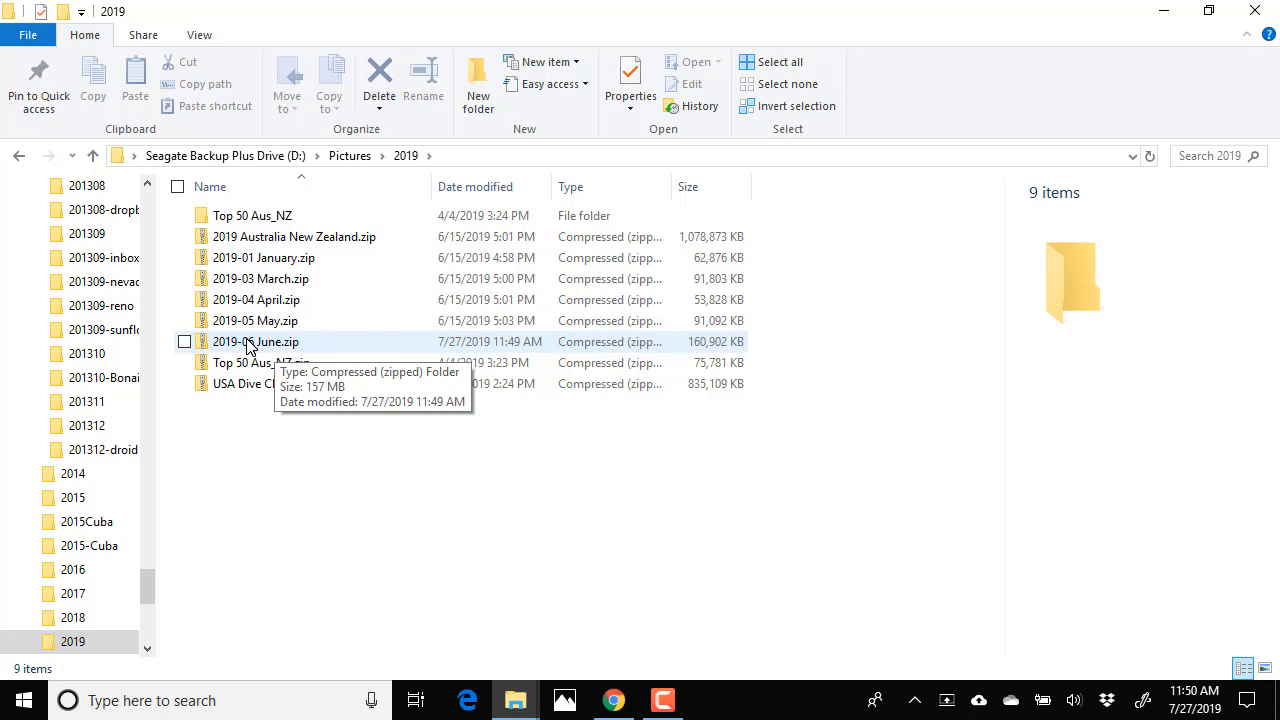
mouse_move(238, 350)
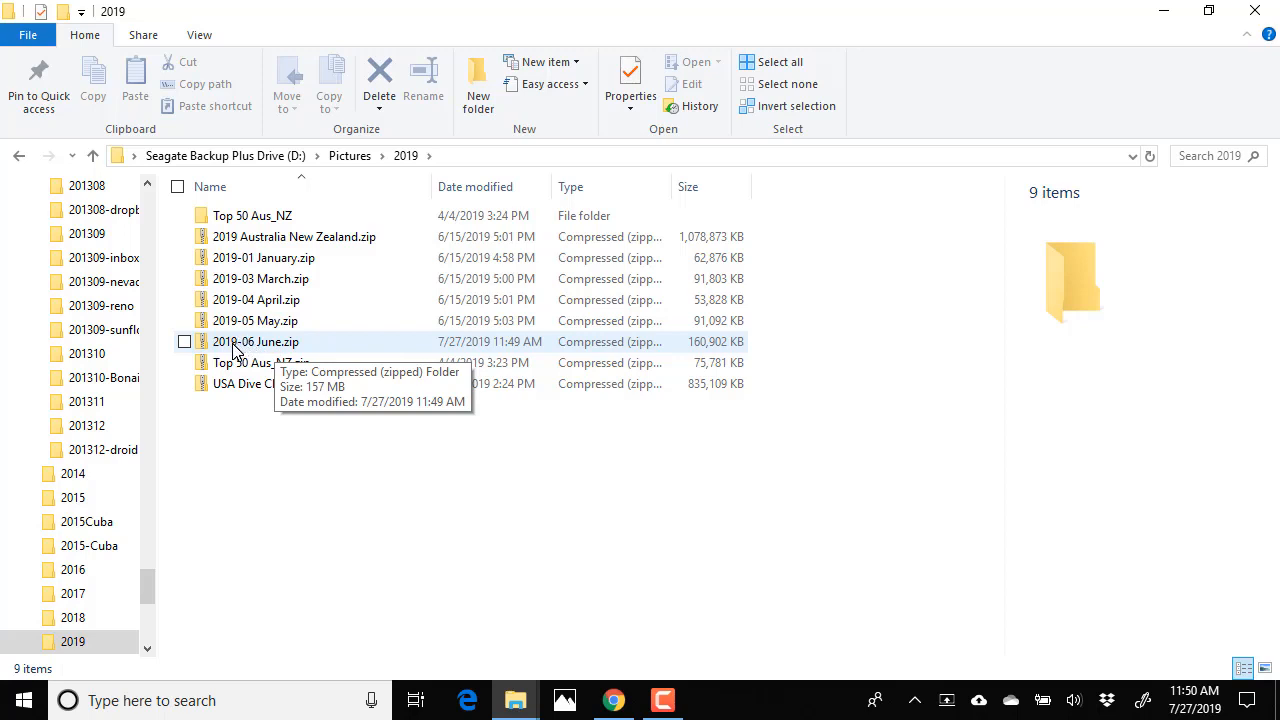
- Extract 2019-06 June.zip into D:\Pictures\2019\2019-06 June, then return to the browser
right_click(256, 340)
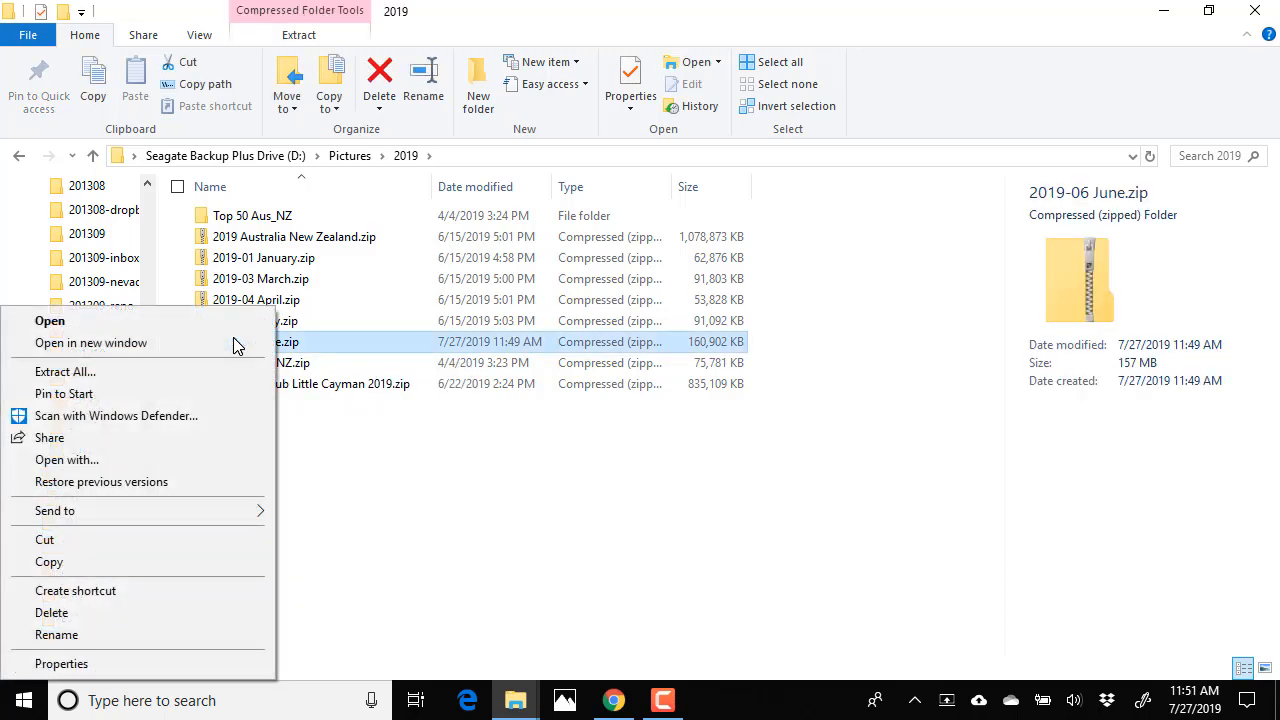
mouse_move(84, 378)
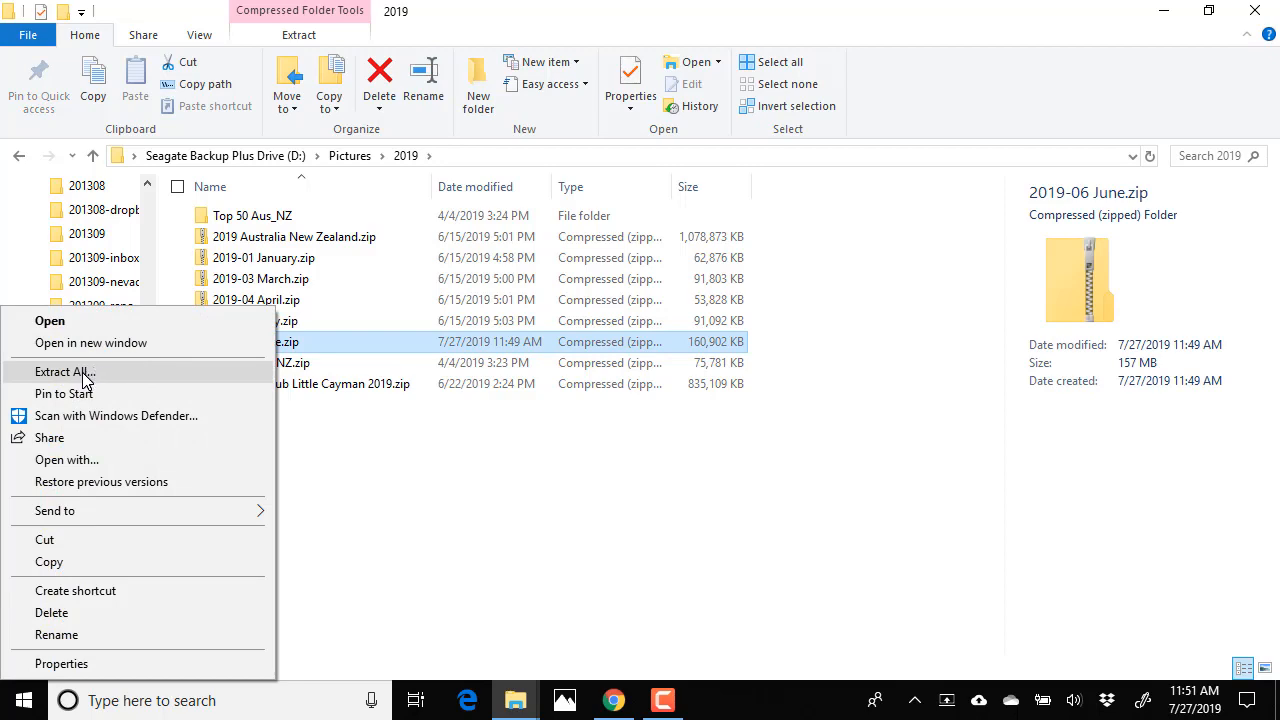
left_click(64, 370)
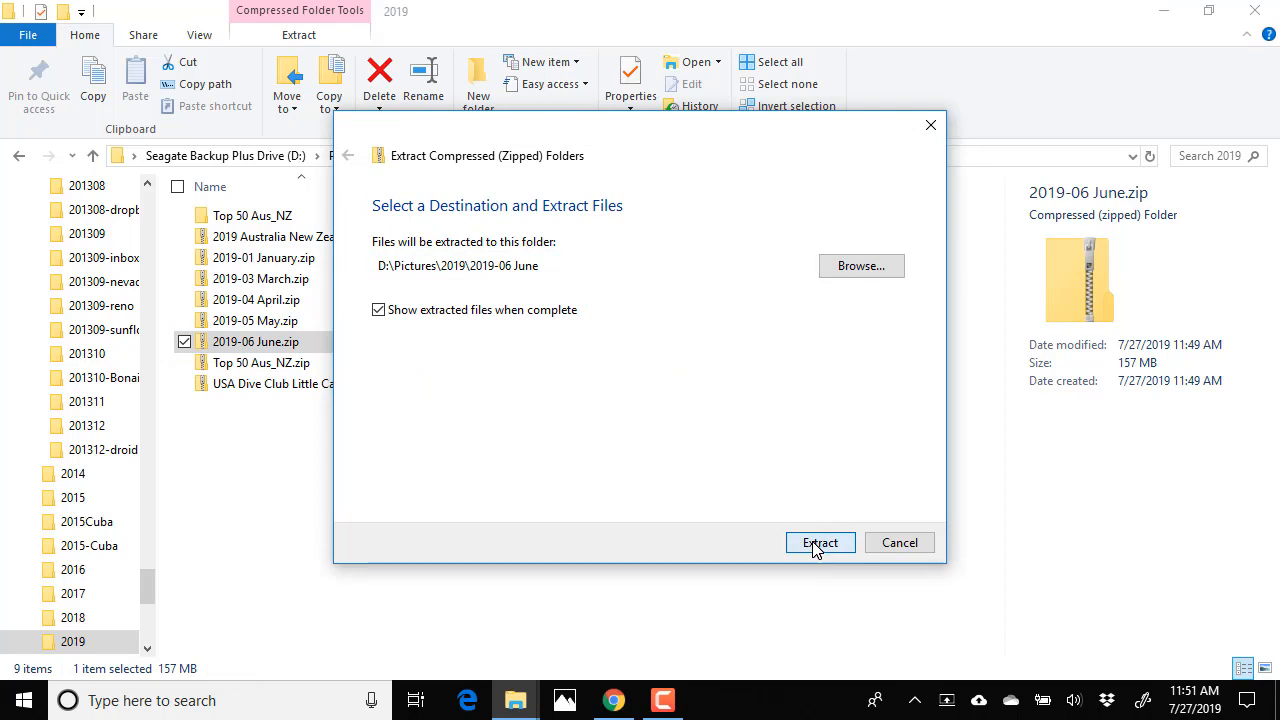
left_click(820, 542)
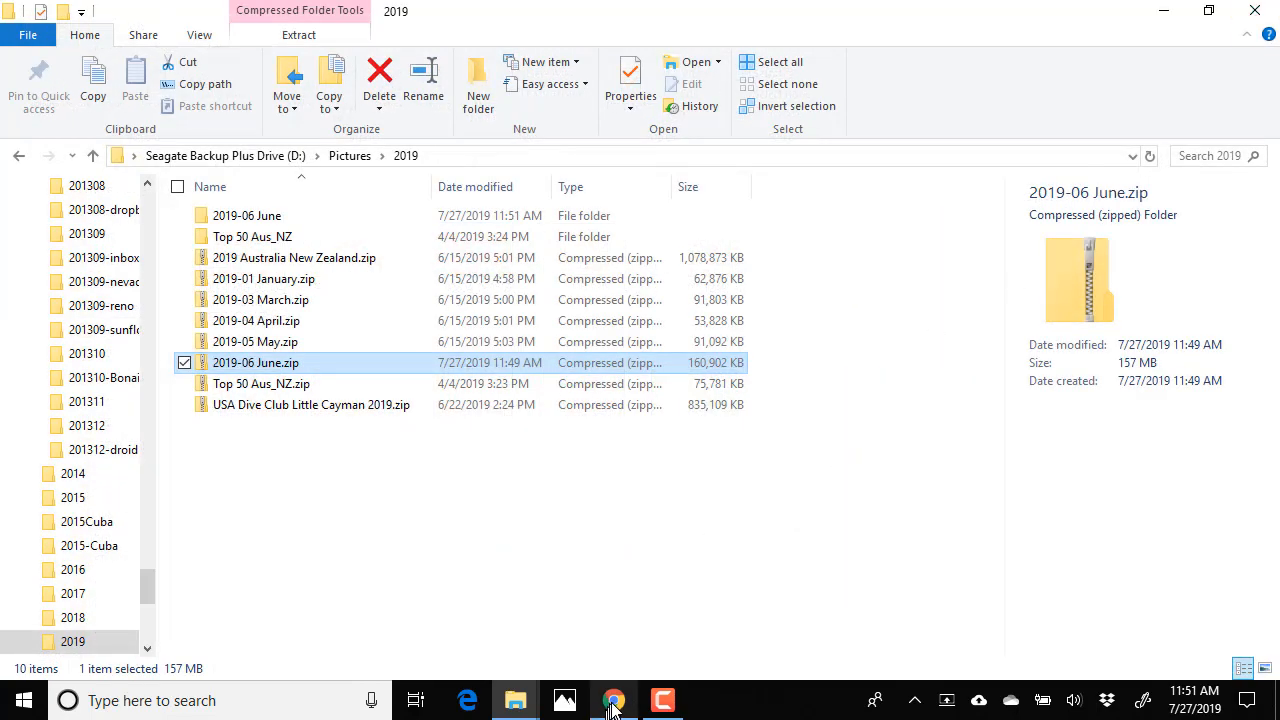
left_click(612, 700)
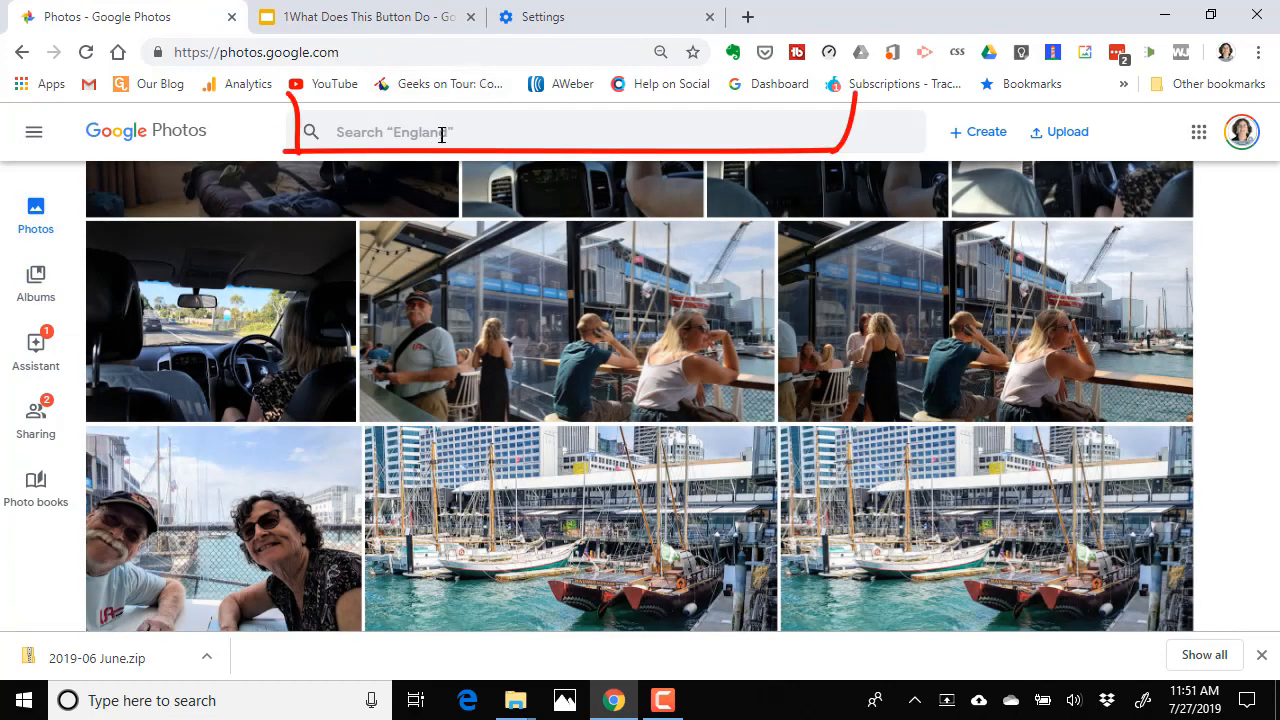
- Search Google Photos for 'June 2019' and Shift-select all 245 resulting photos
type("jun")
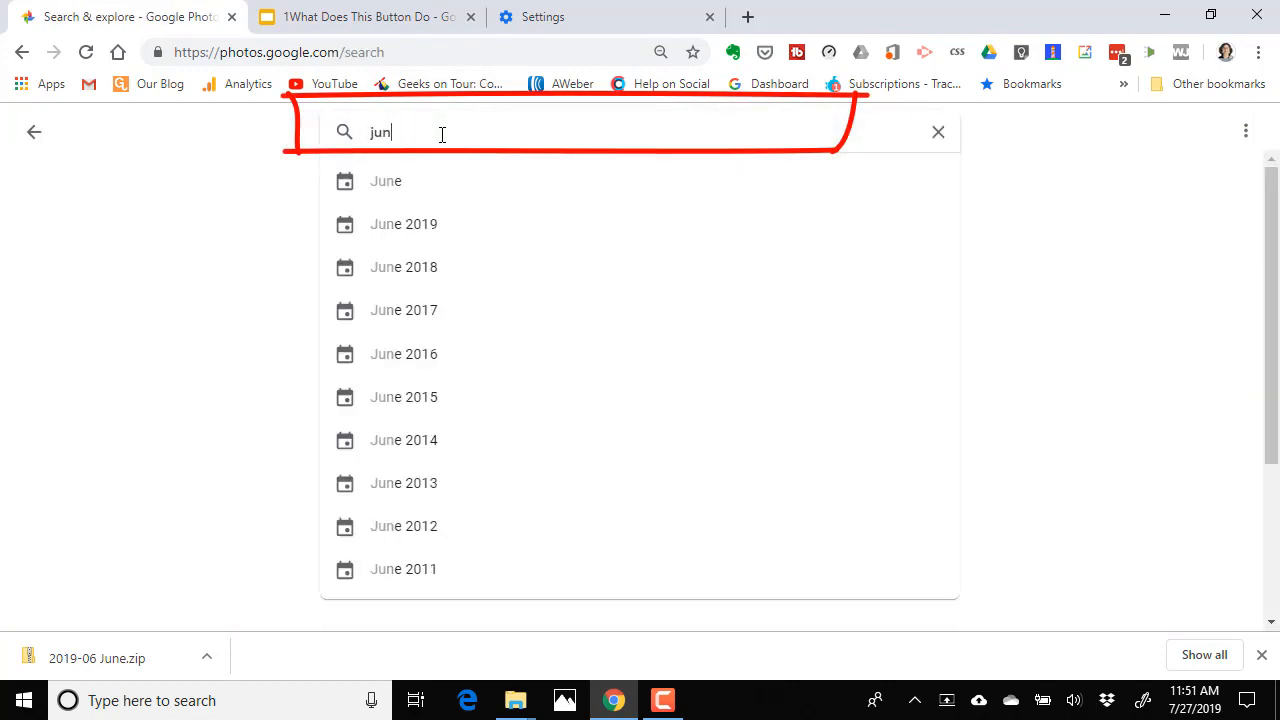
left_click(404, 224)
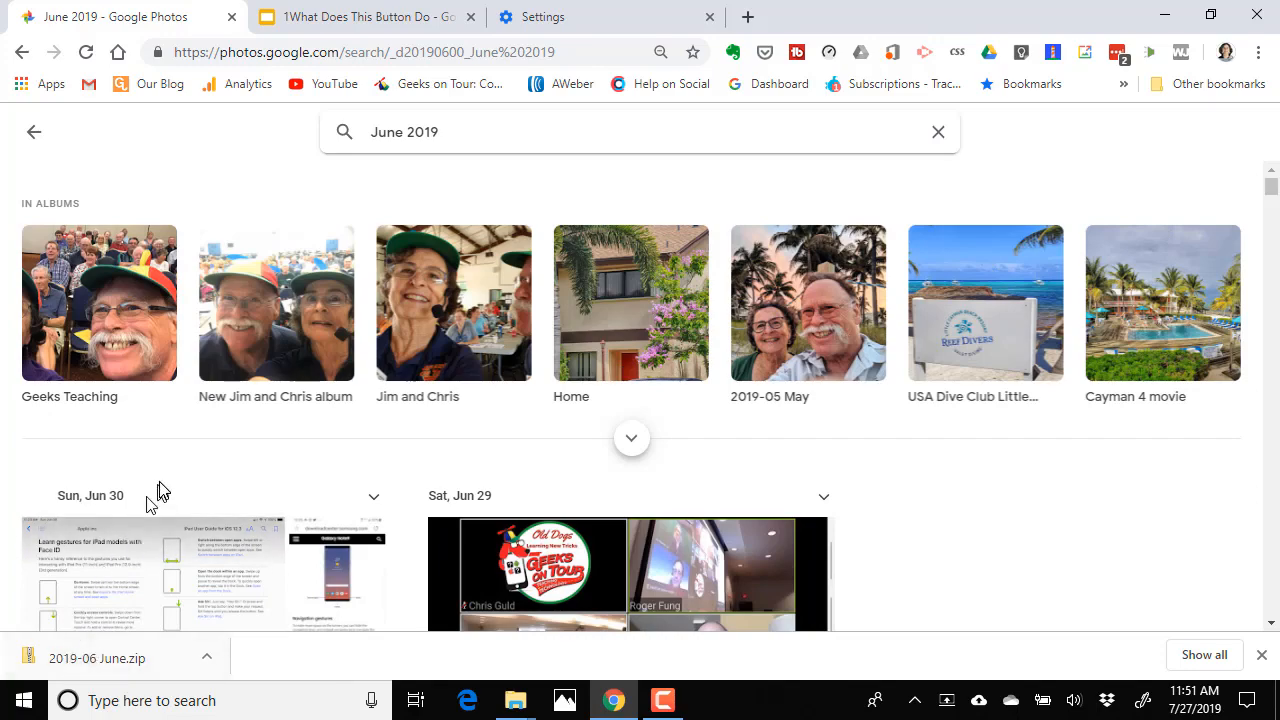
left_click(40, 396)
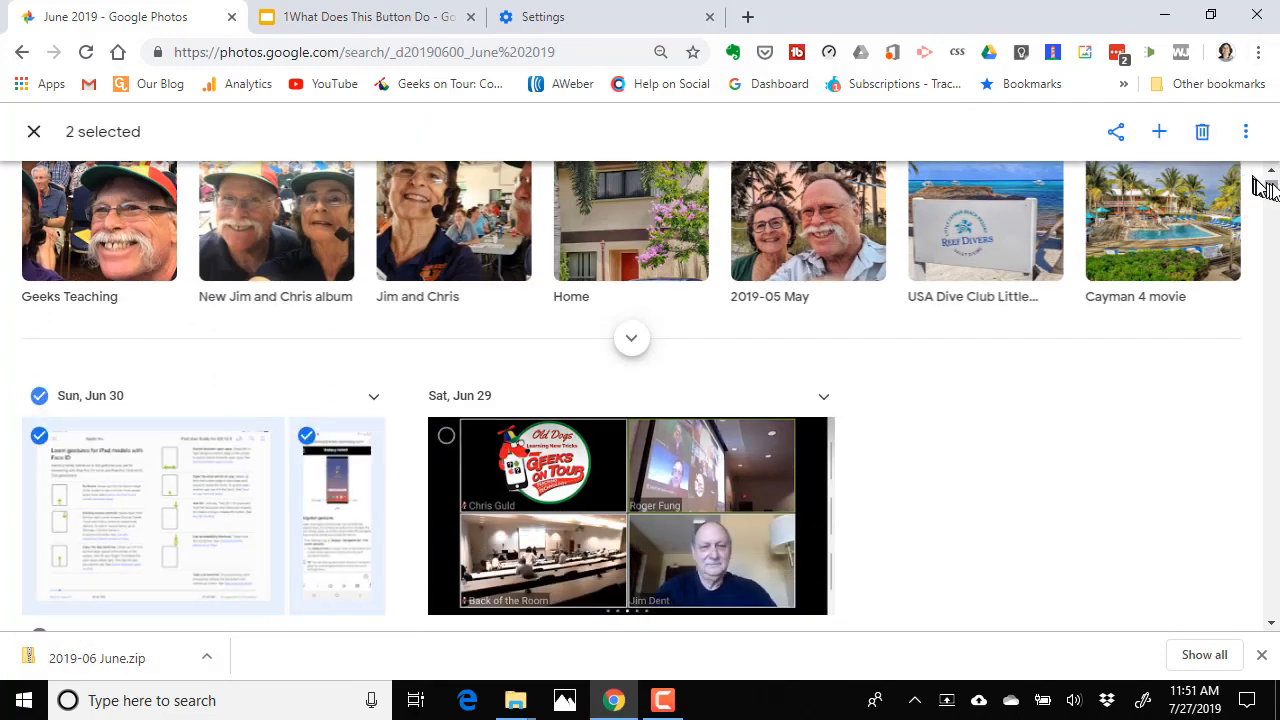
scroll("down", 3)
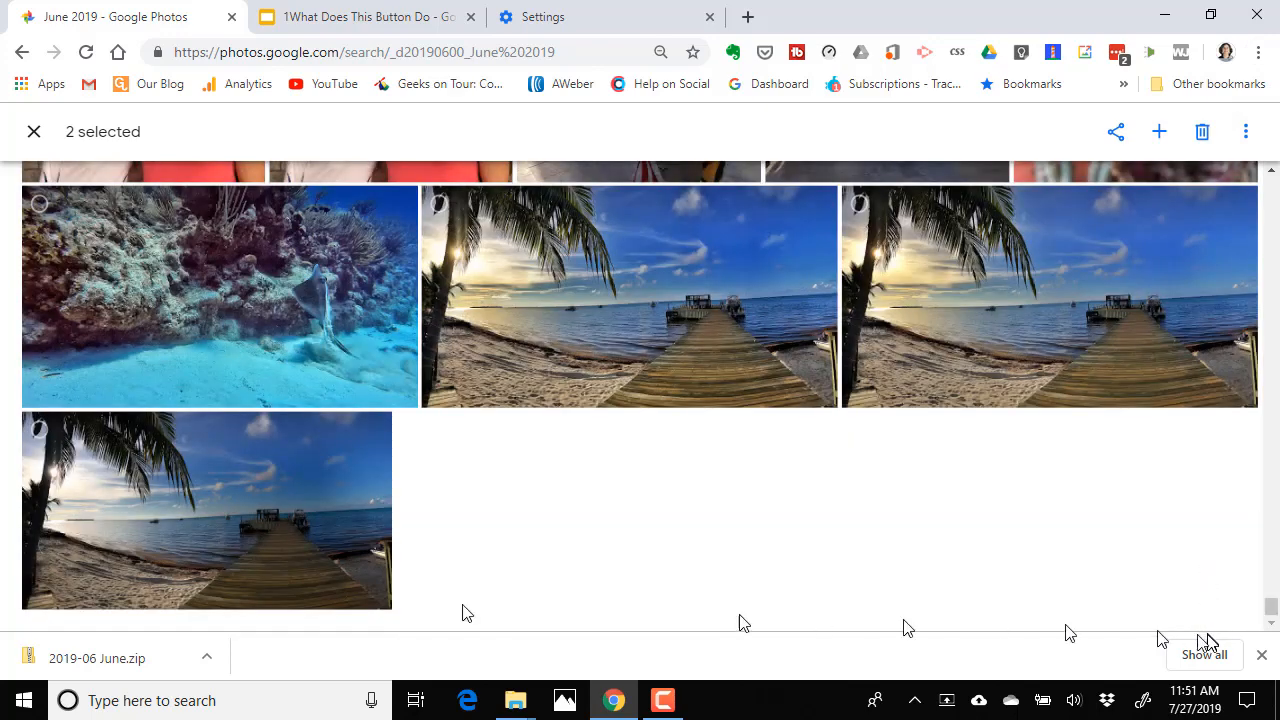
left_click(160, 510)
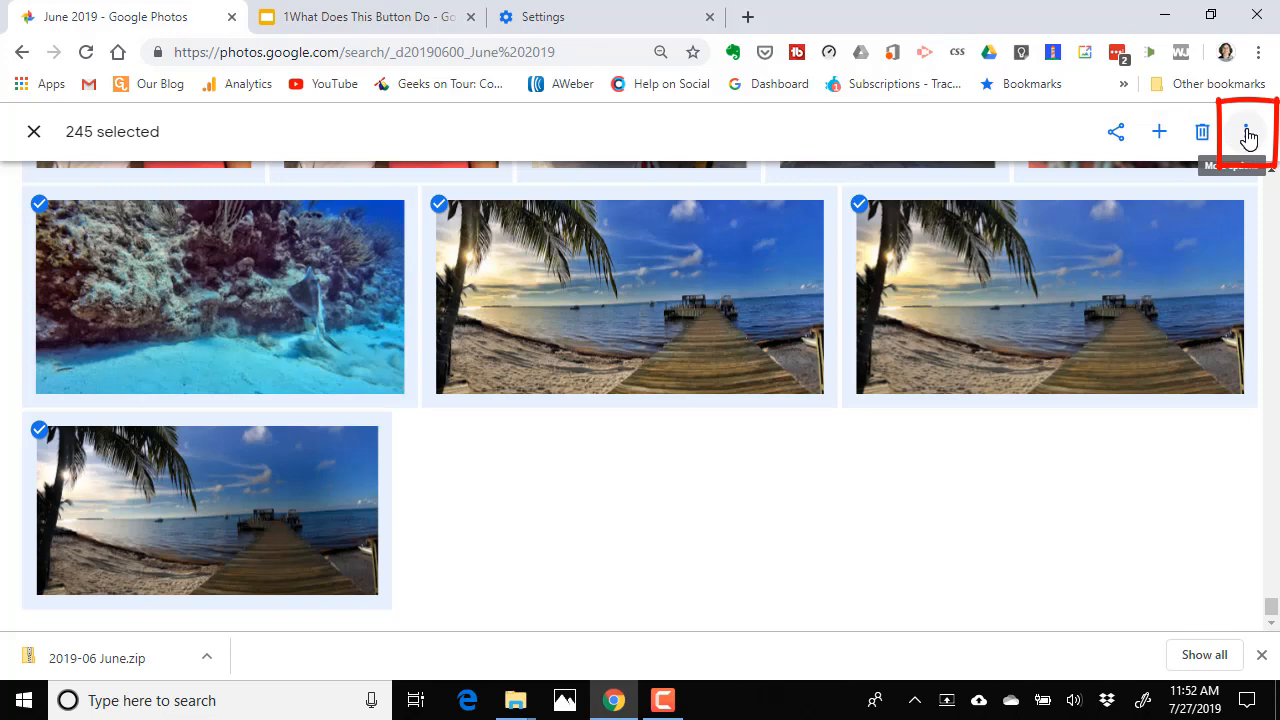
- Download the 245 selected June 2019 photos from the more-actions menu
left_click(1248, 132)
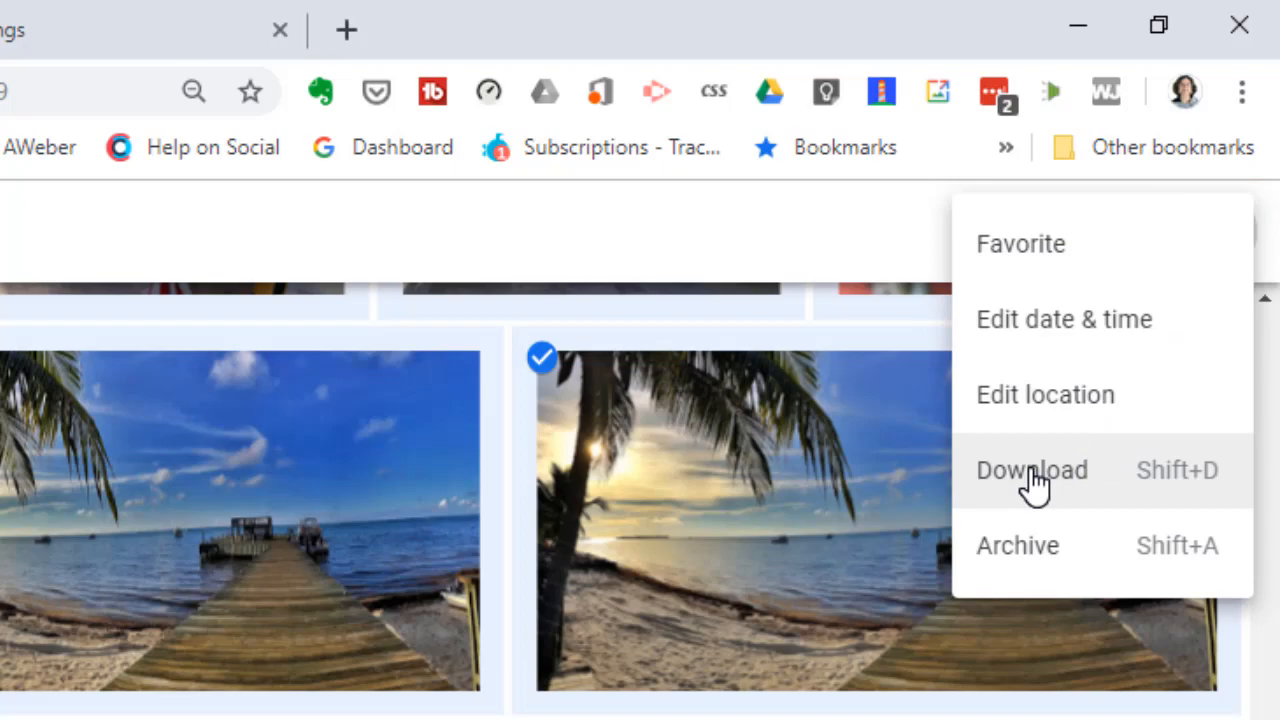
left_click(1032, 470)
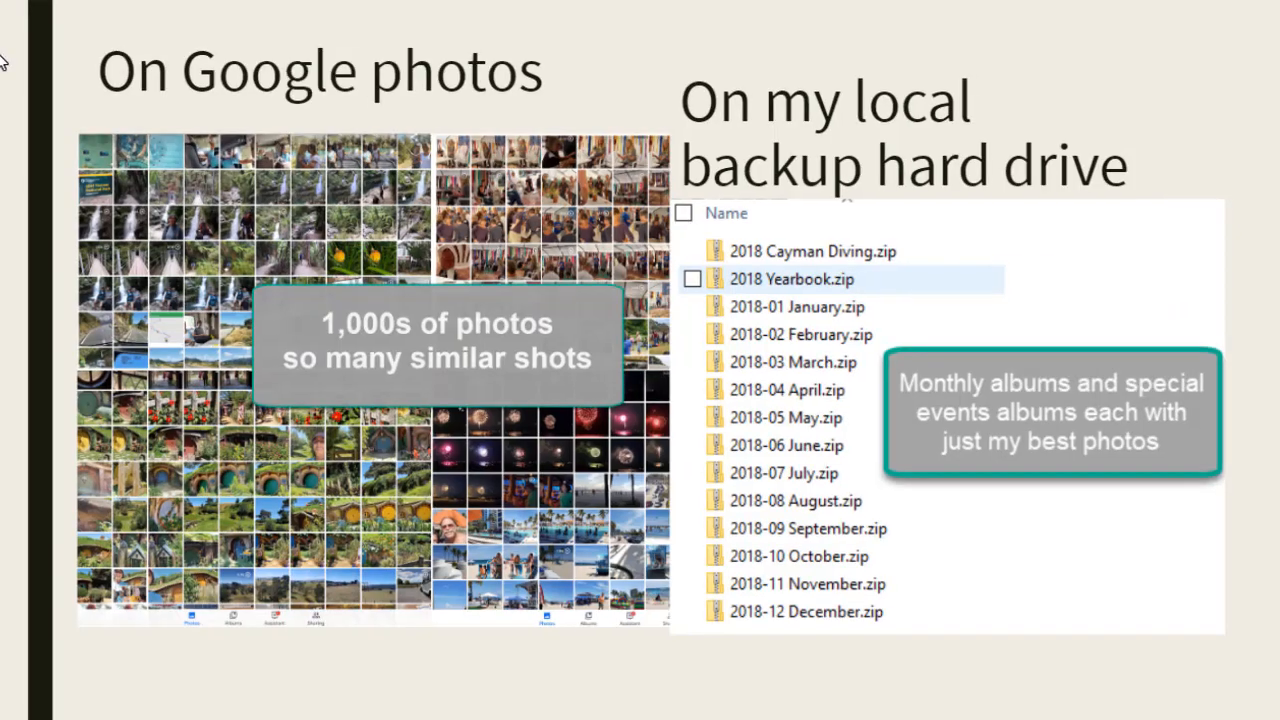